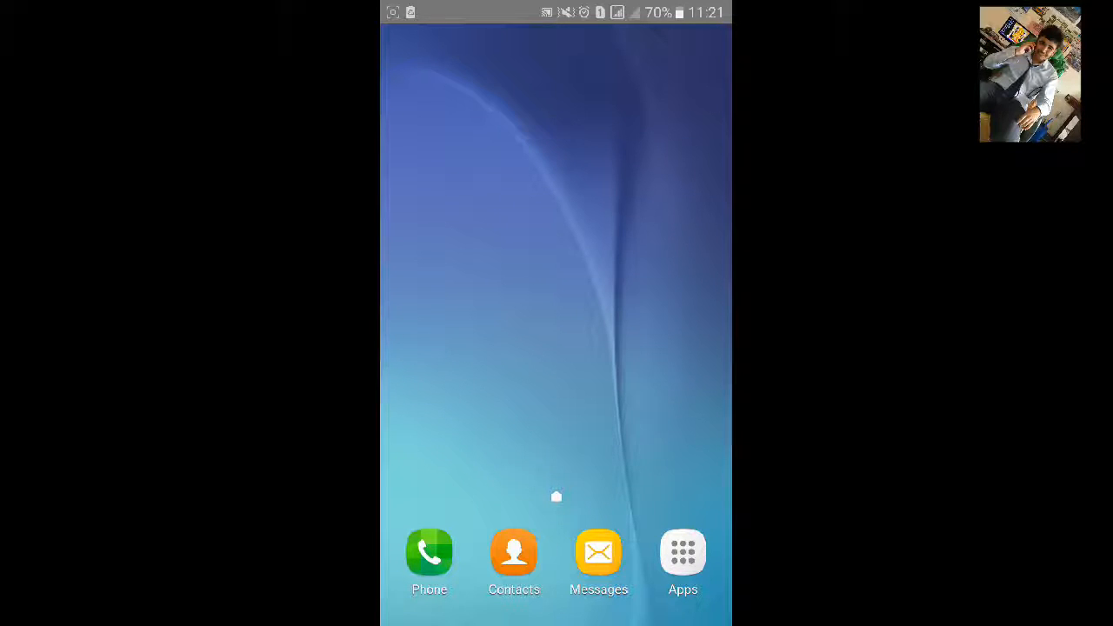
Open the launcher's app drawer from the home screen's Apps icon.
click(683, 552)
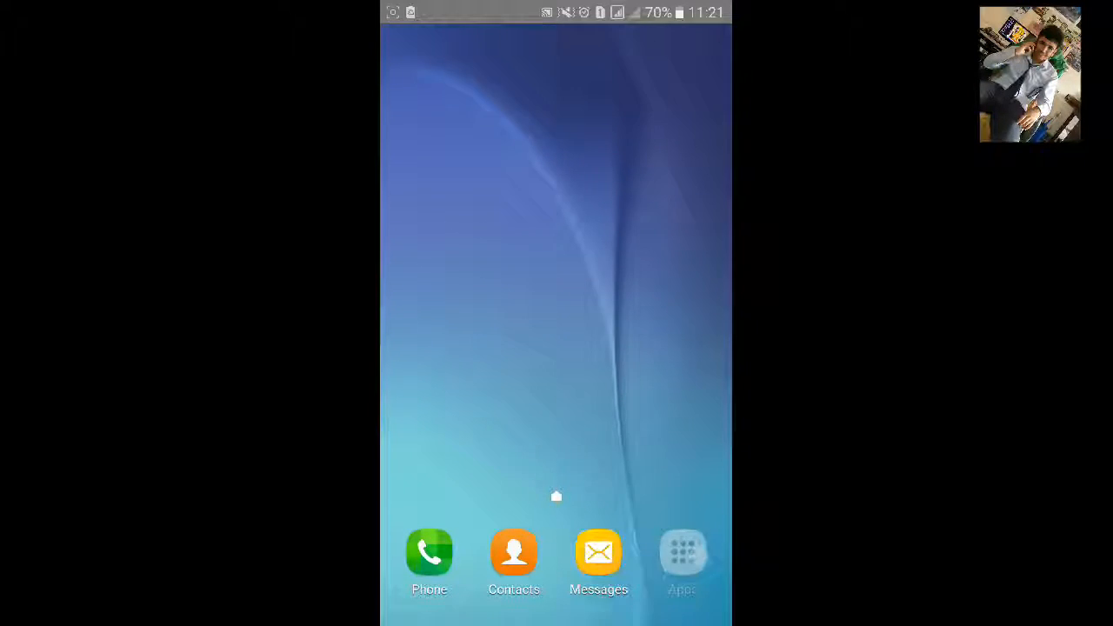
click(683, 552)
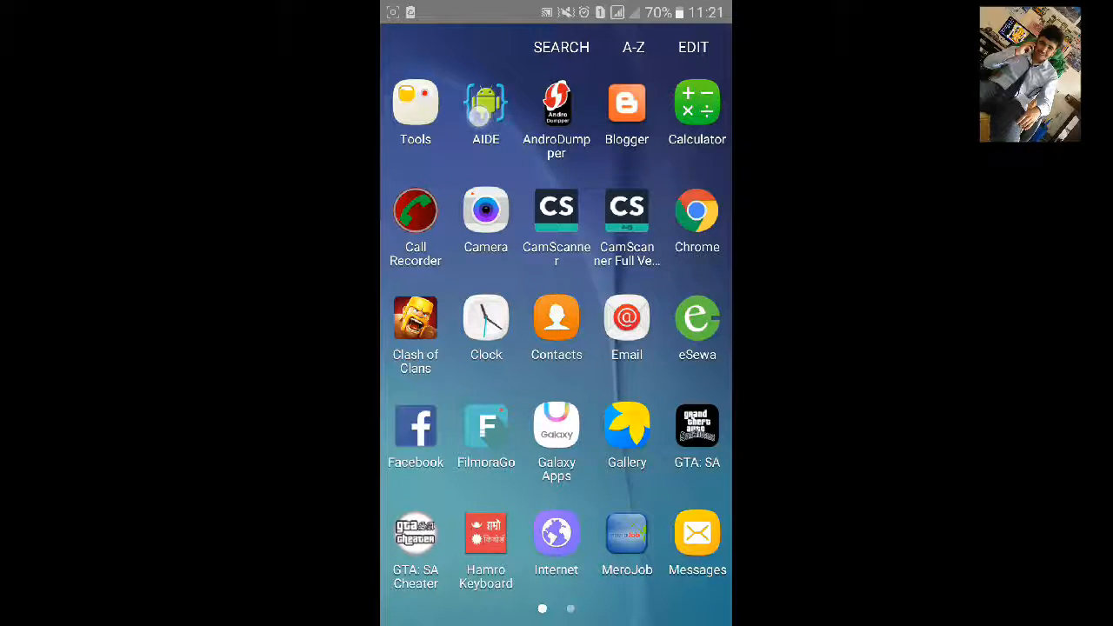
Launch AIDE and create Android app 'VideoView' with package com.kc.videoview.
click(485, 102)
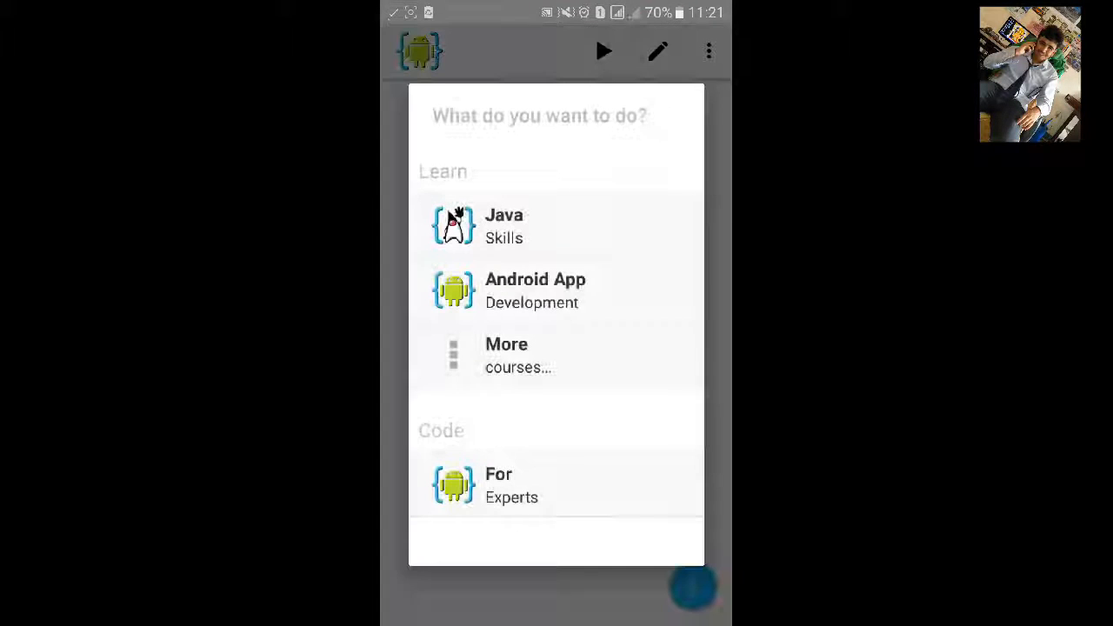
click(557, 485)
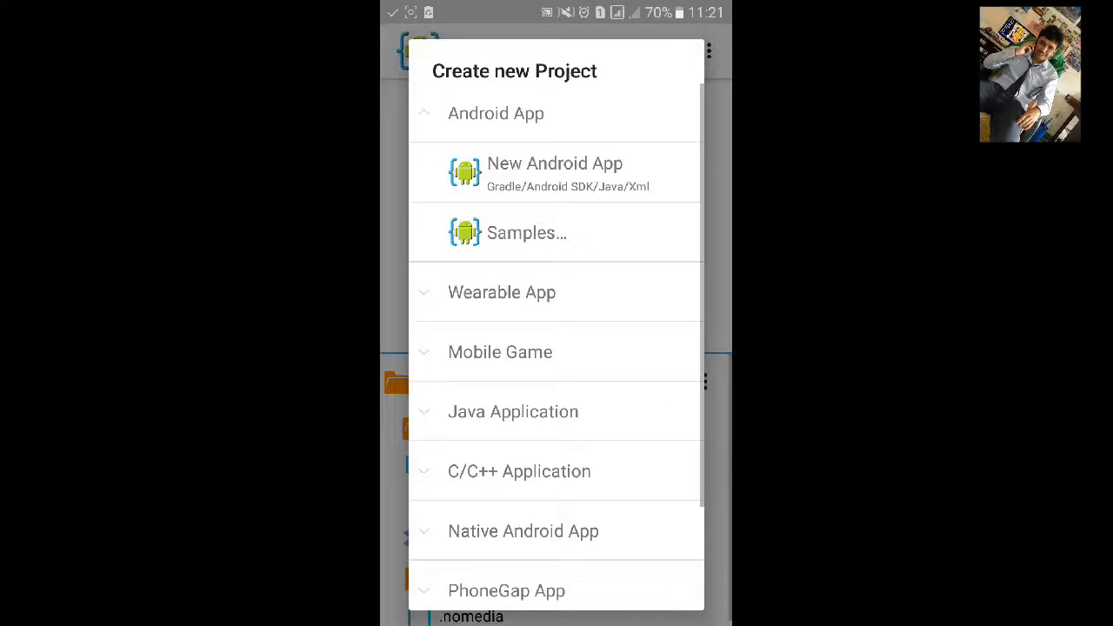
click(555, 171)
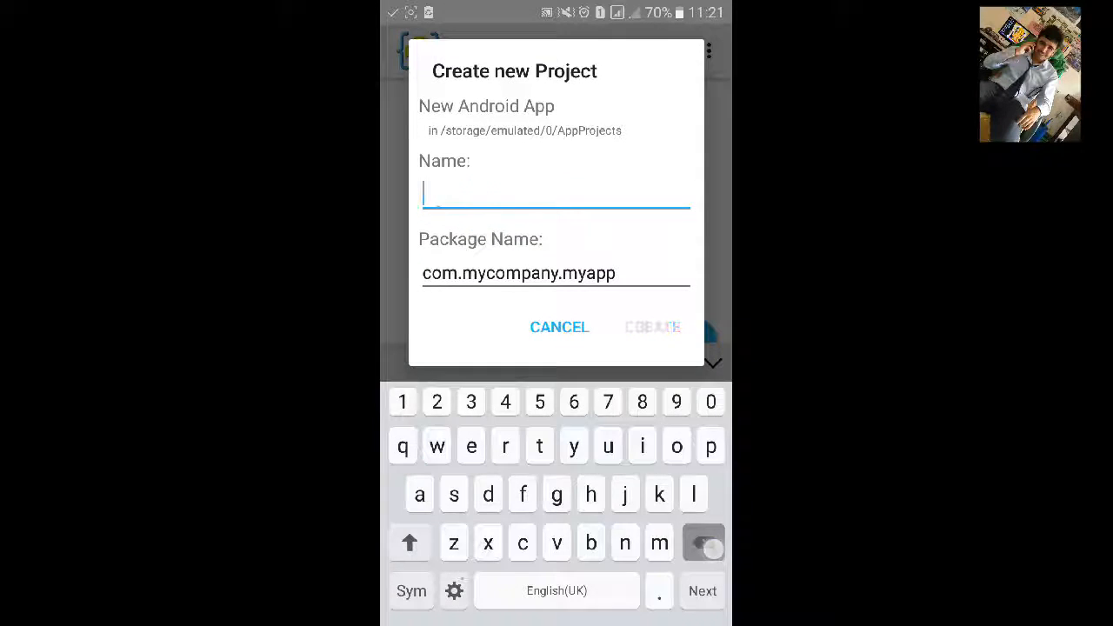
text(Video)
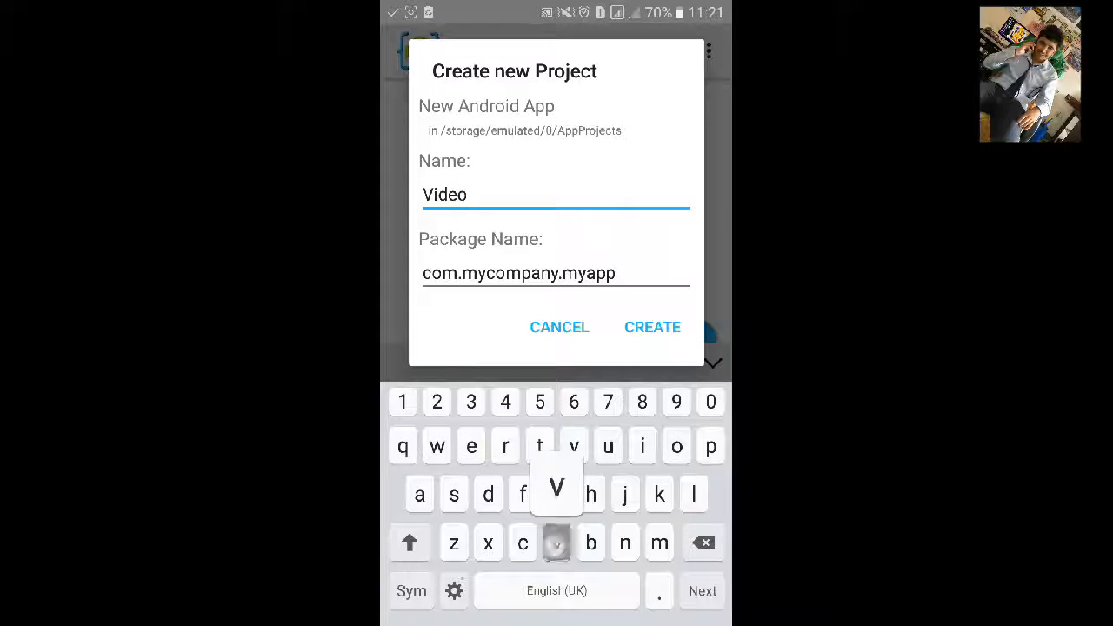
text(View)
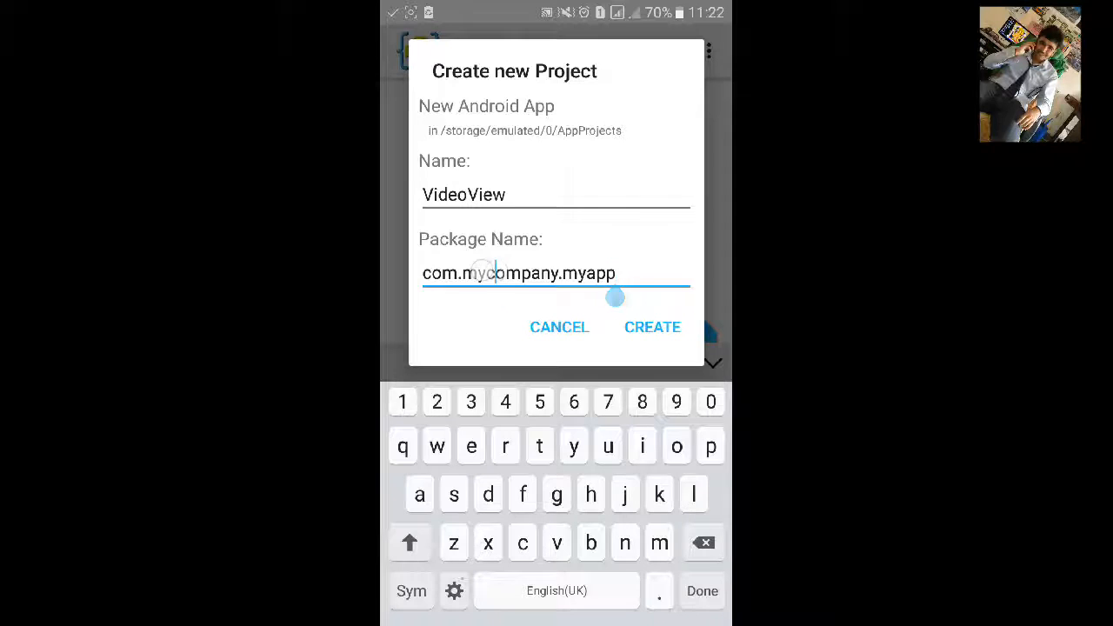
double_click(537, 272)
text(com.kc.vi)
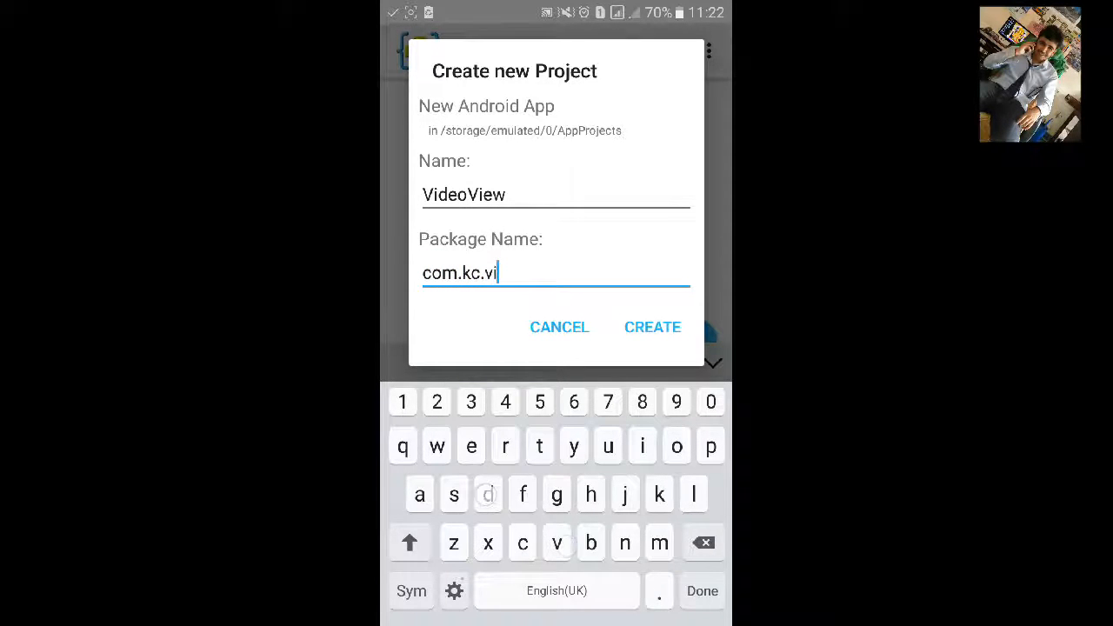
text(deovie)
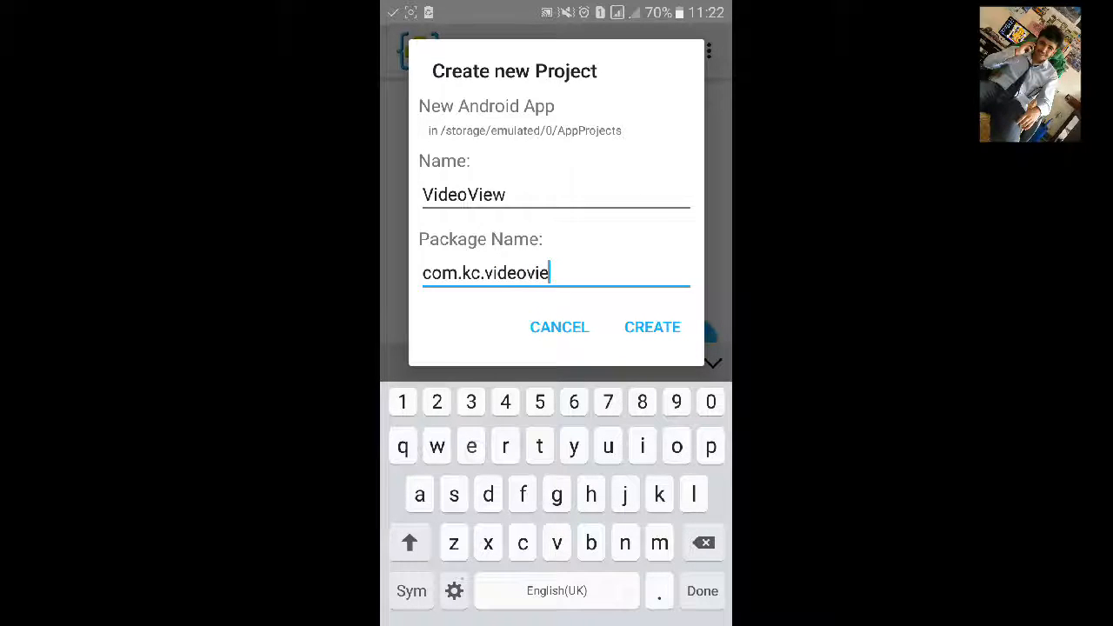
click(652, 327)
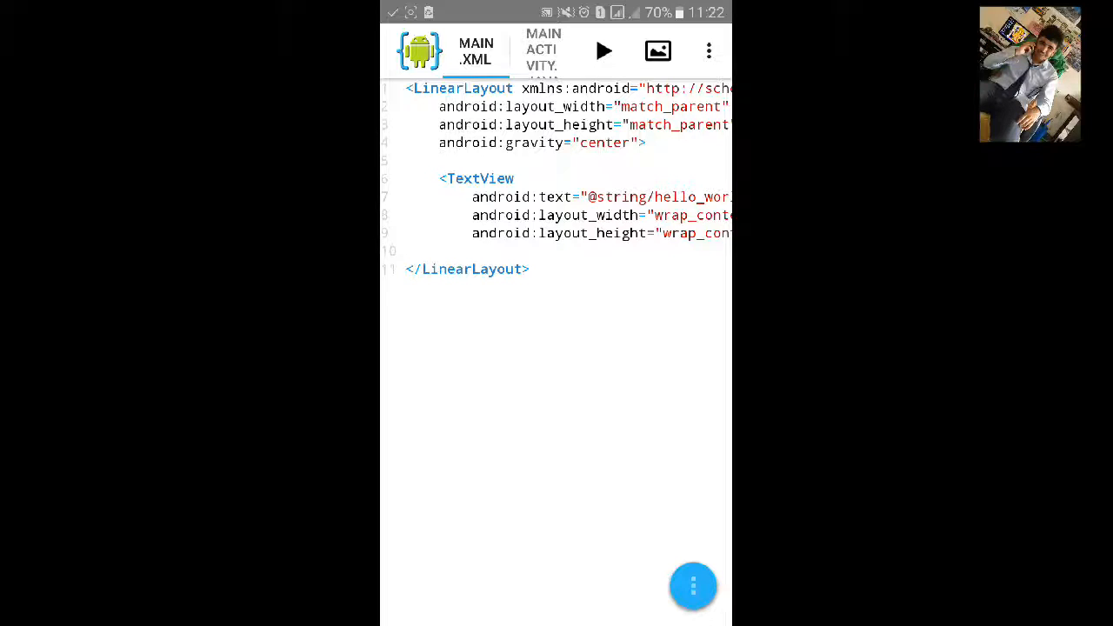
Convert main.xml's TextView into a VideoView with android:id '@+id/video', then view MainActivity.java.
click(474, 178)
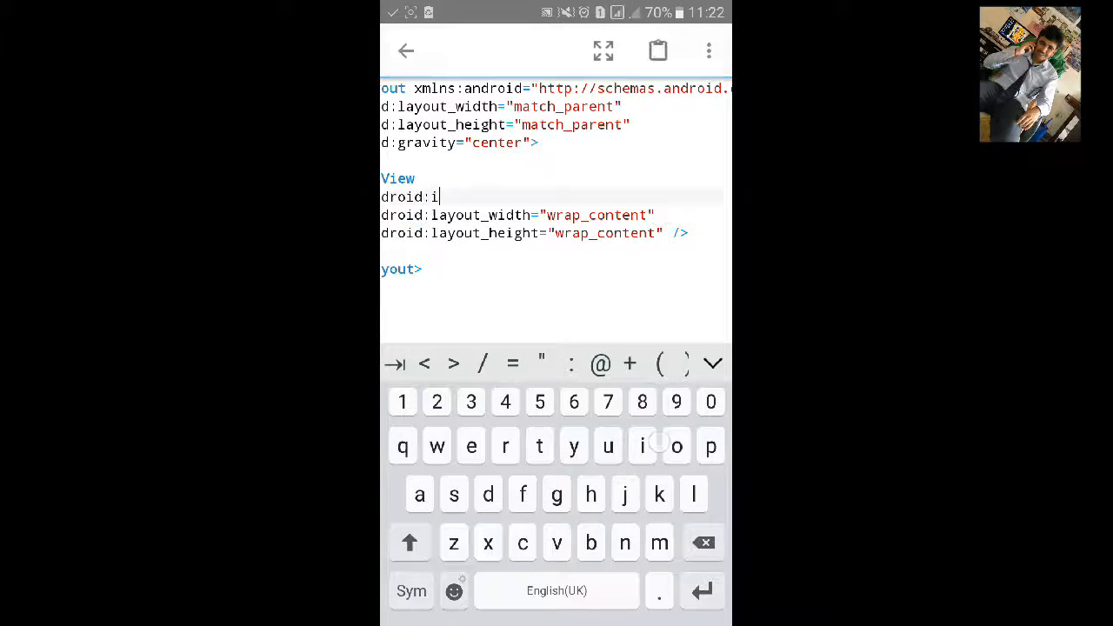
text(d=")
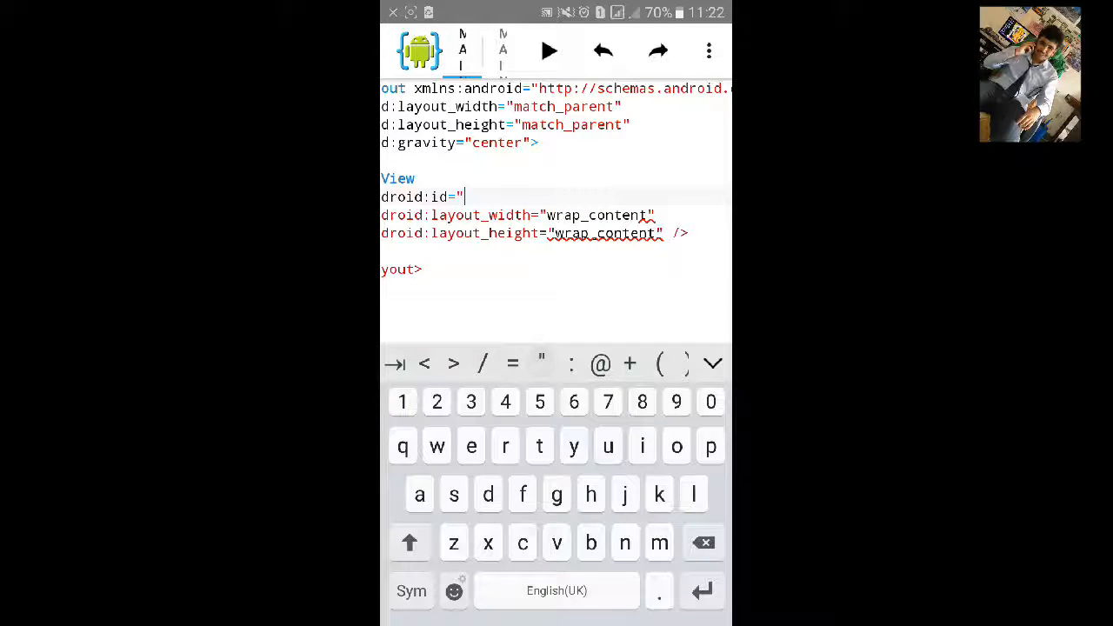
text(@+id/)
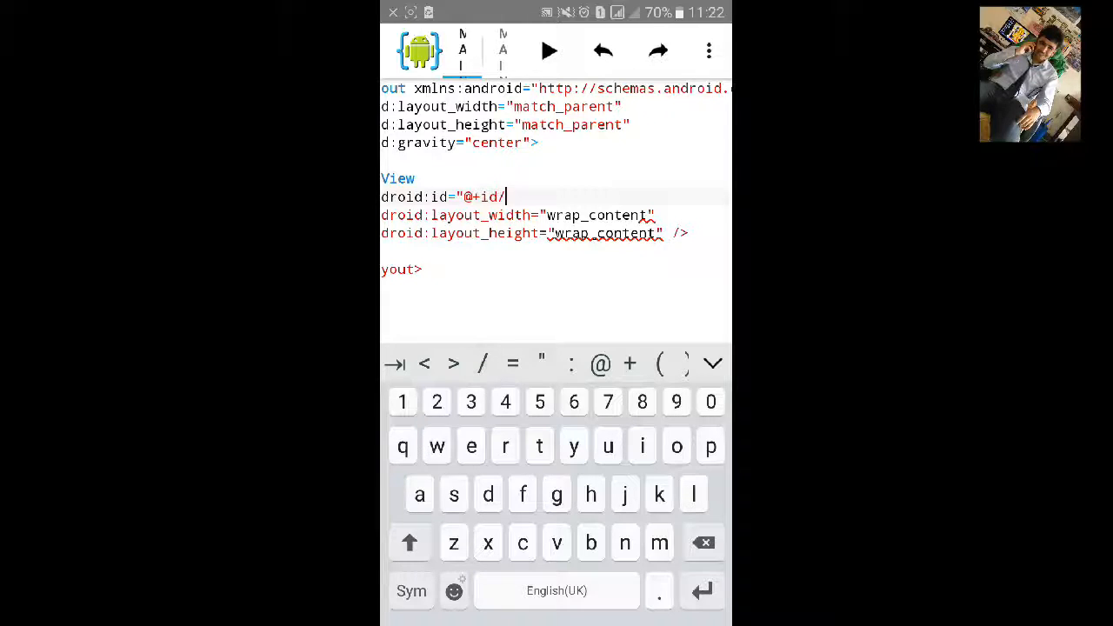
text(video)
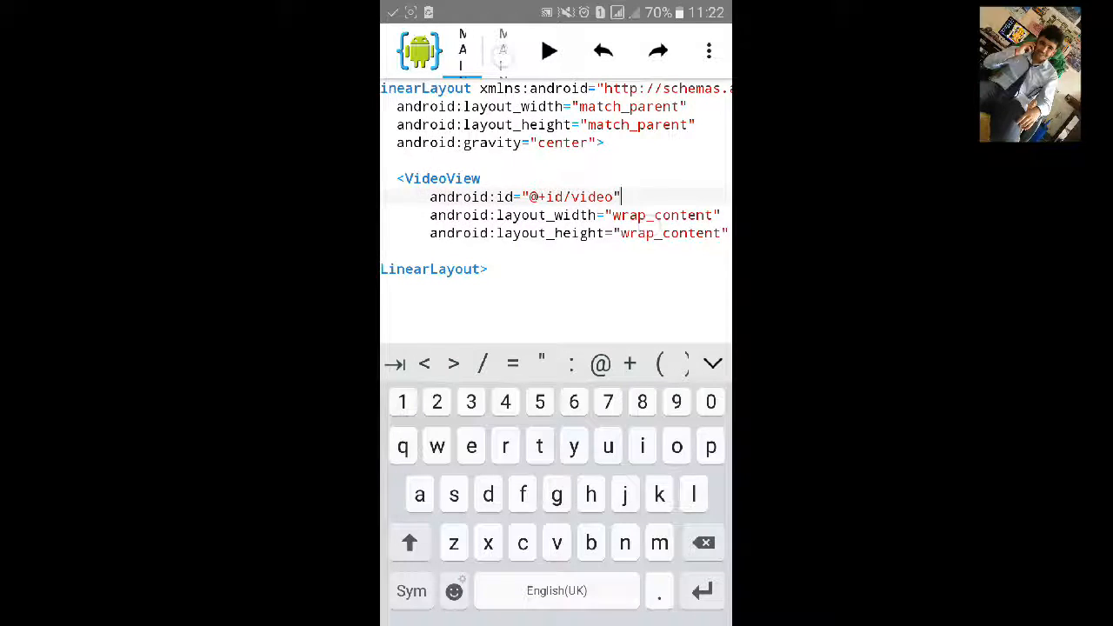
click(502, 51)
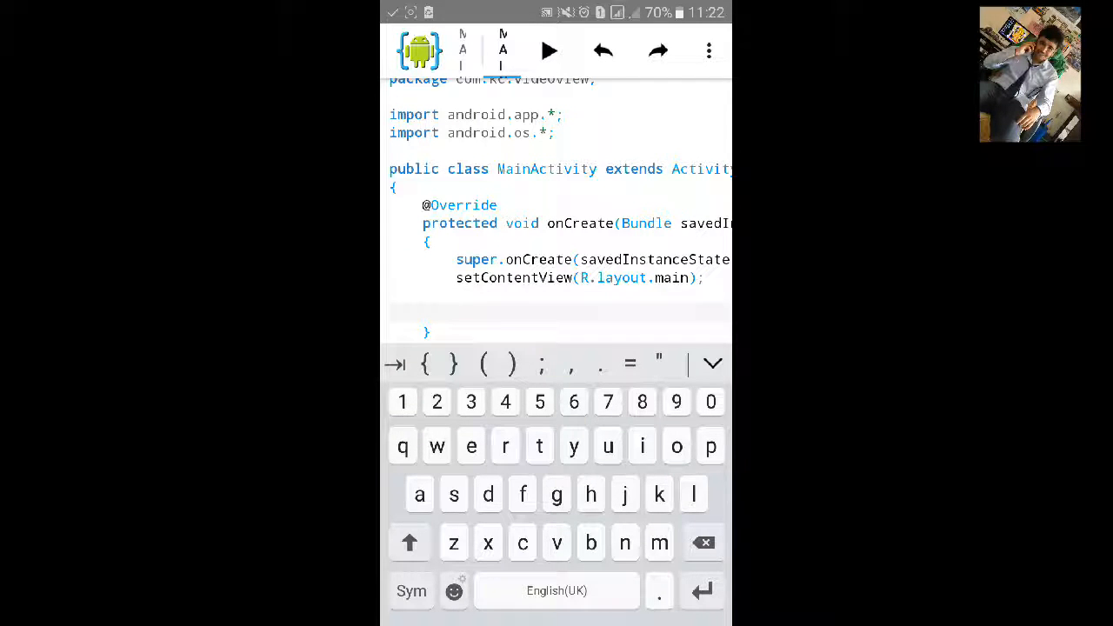
Add VideoView video=(VideoView)findViewById(R.id.video); in onCreate and start a new line.
click(410, 543)
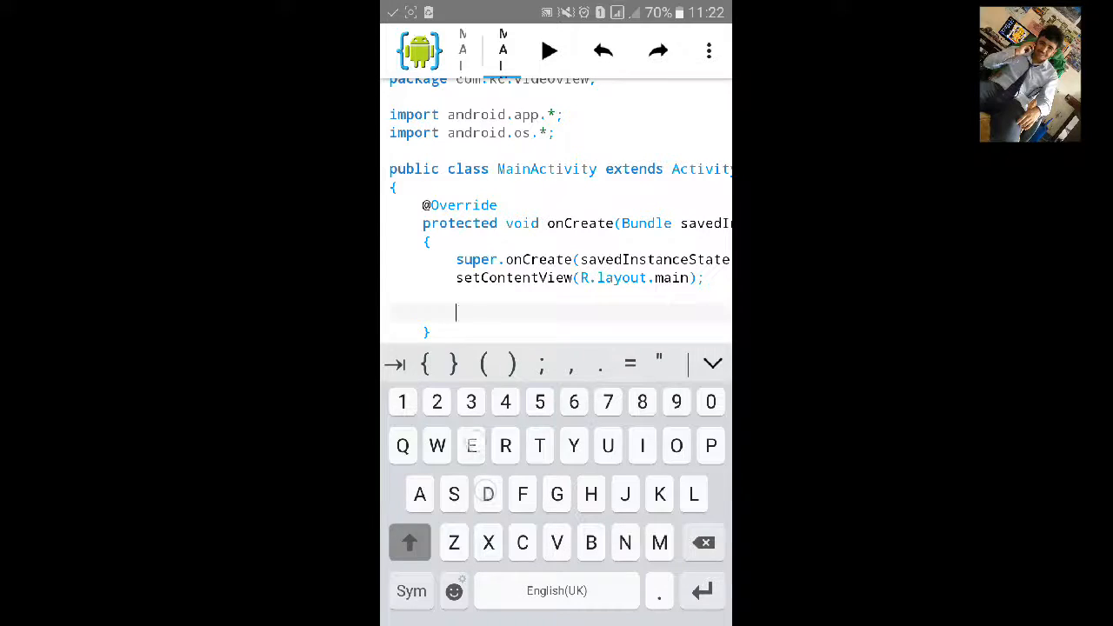
text(Video)
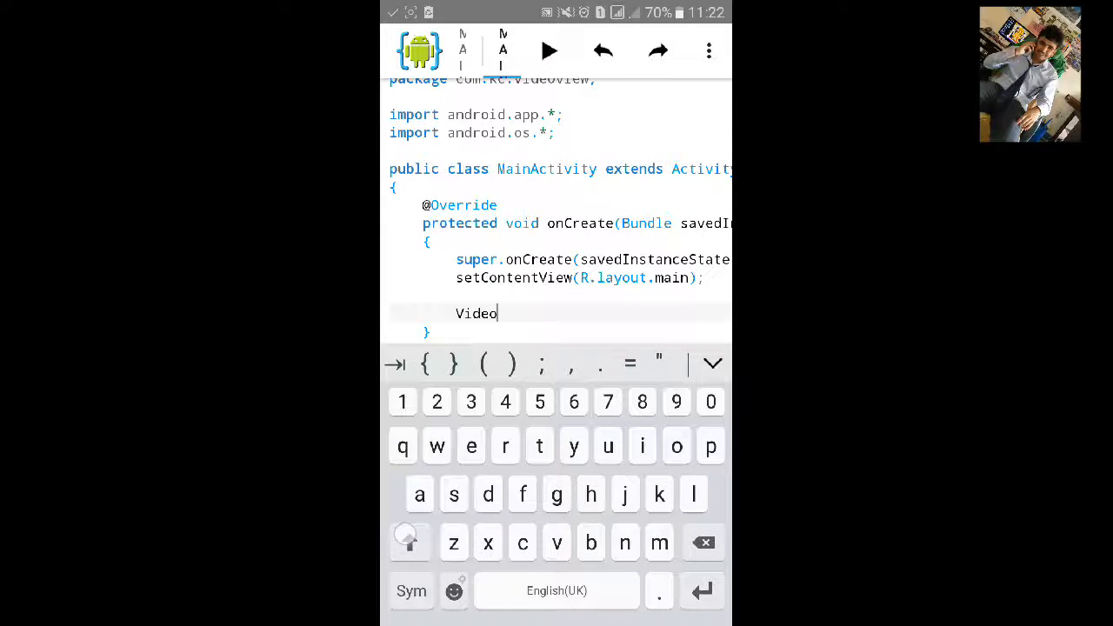
text(View v)
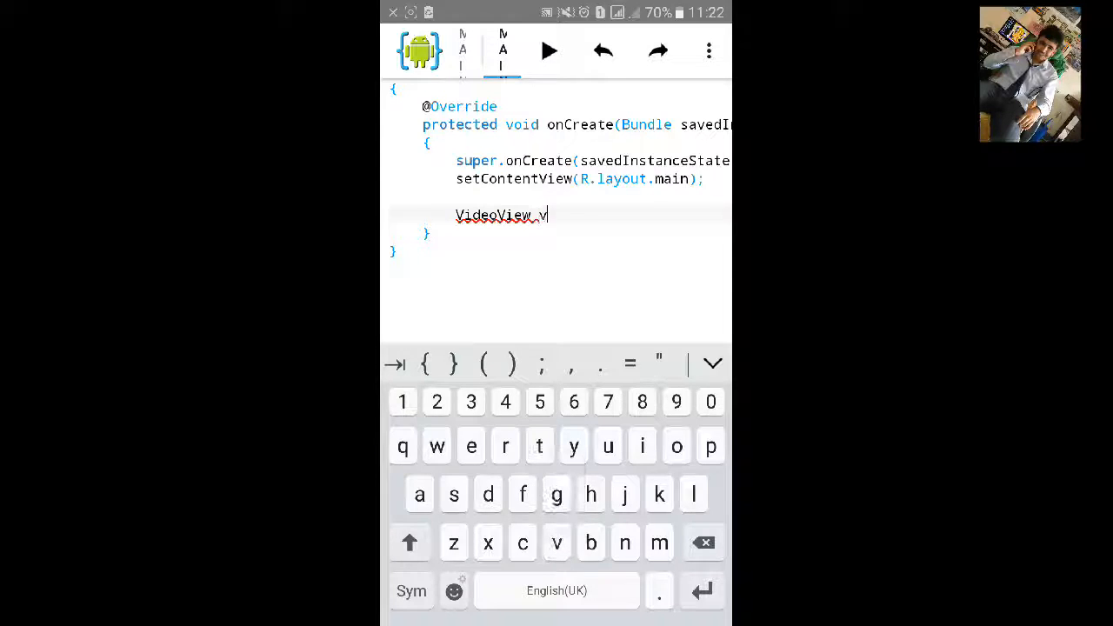
text(ideo=()
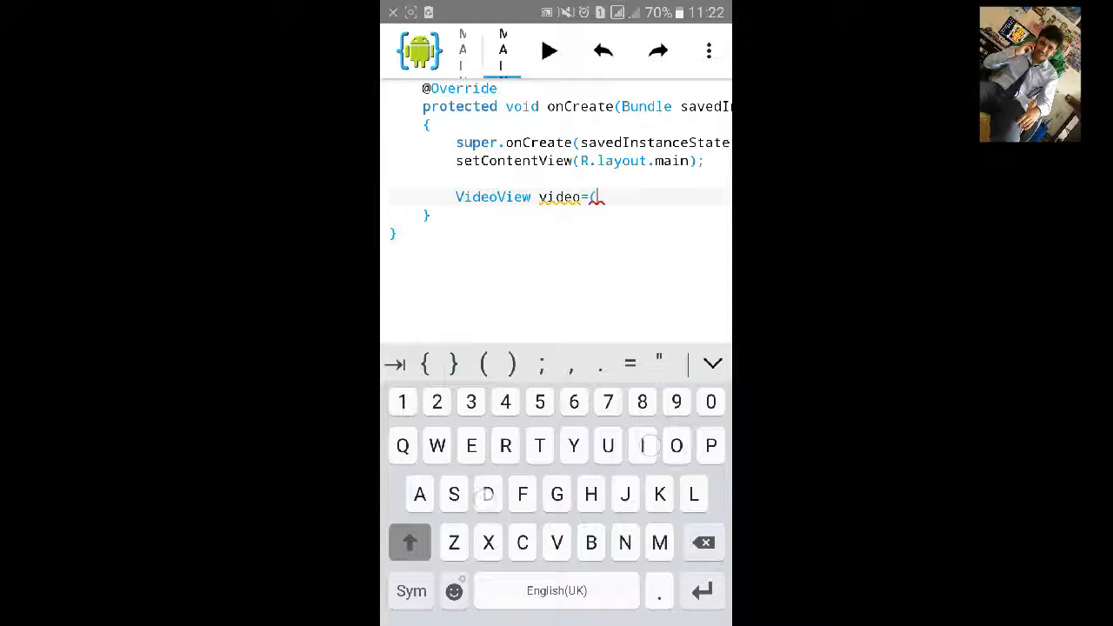
text(VideoView)find)
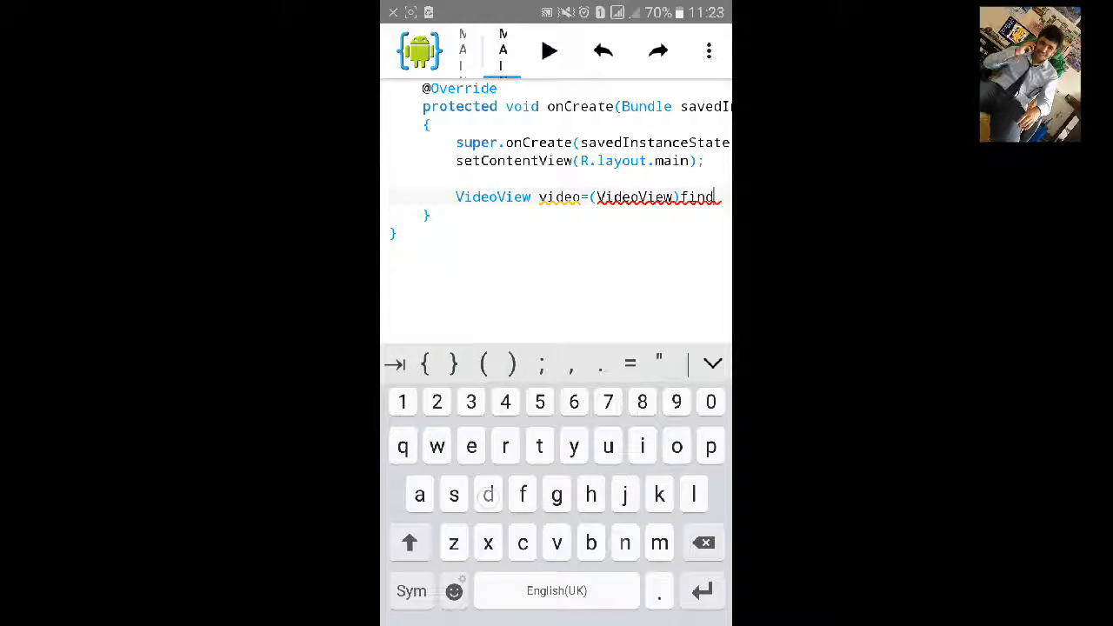
text(ViewById()
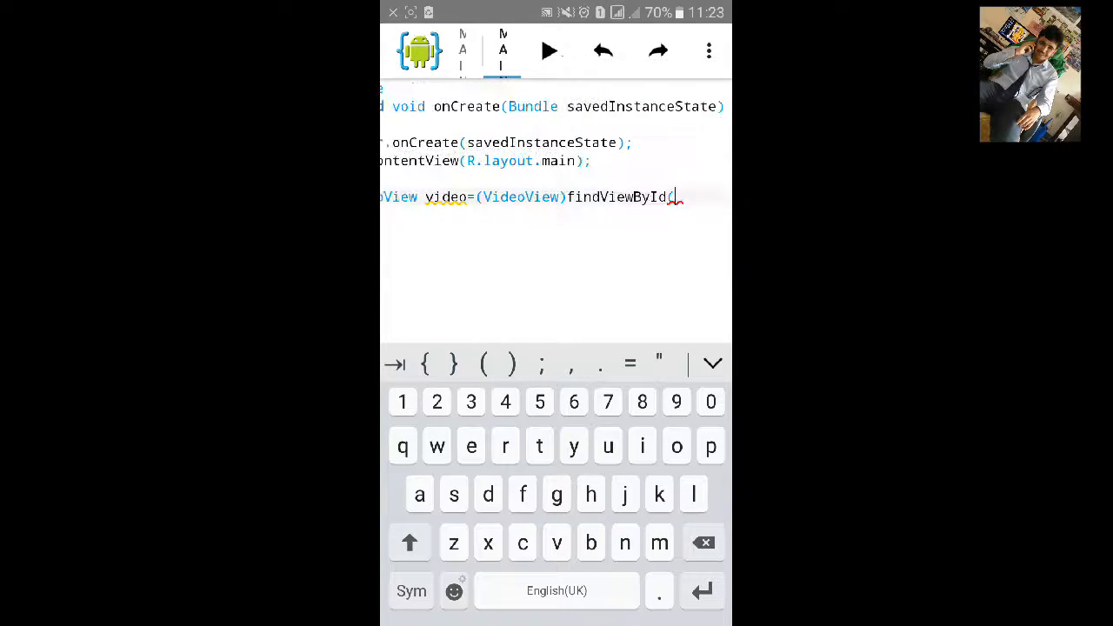
text(R.id.)
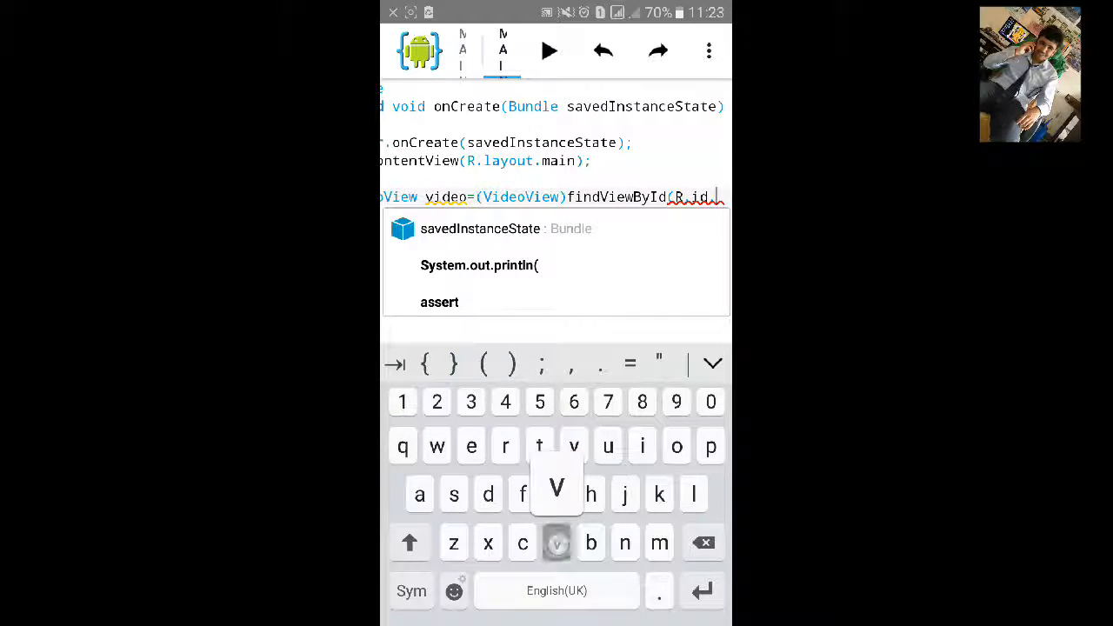
text(vide)
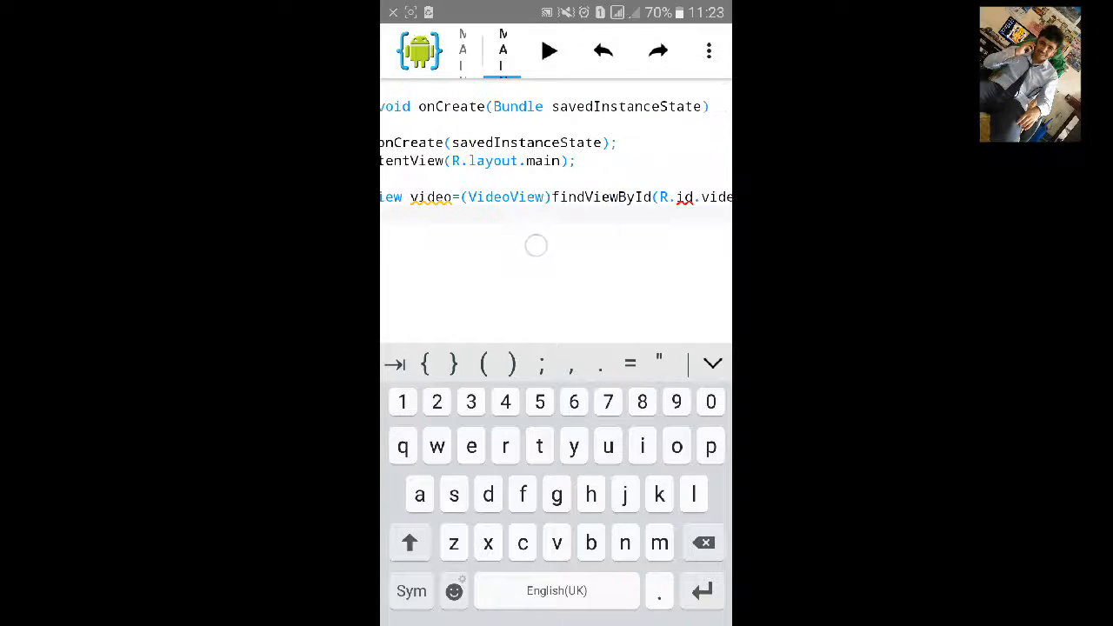
click(709, 50)
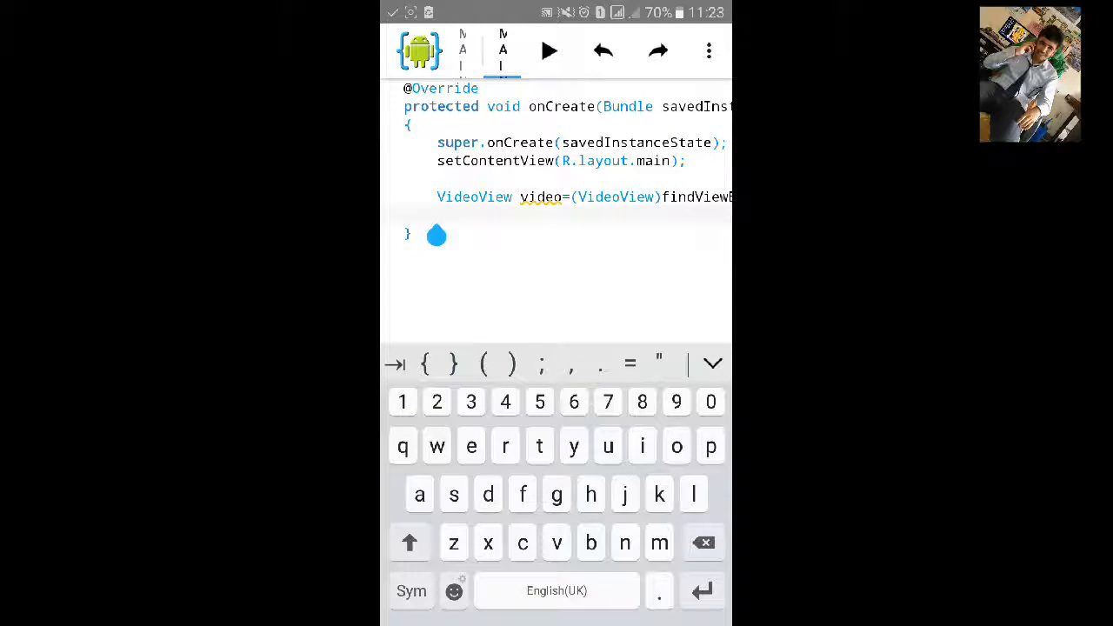
key(enter)
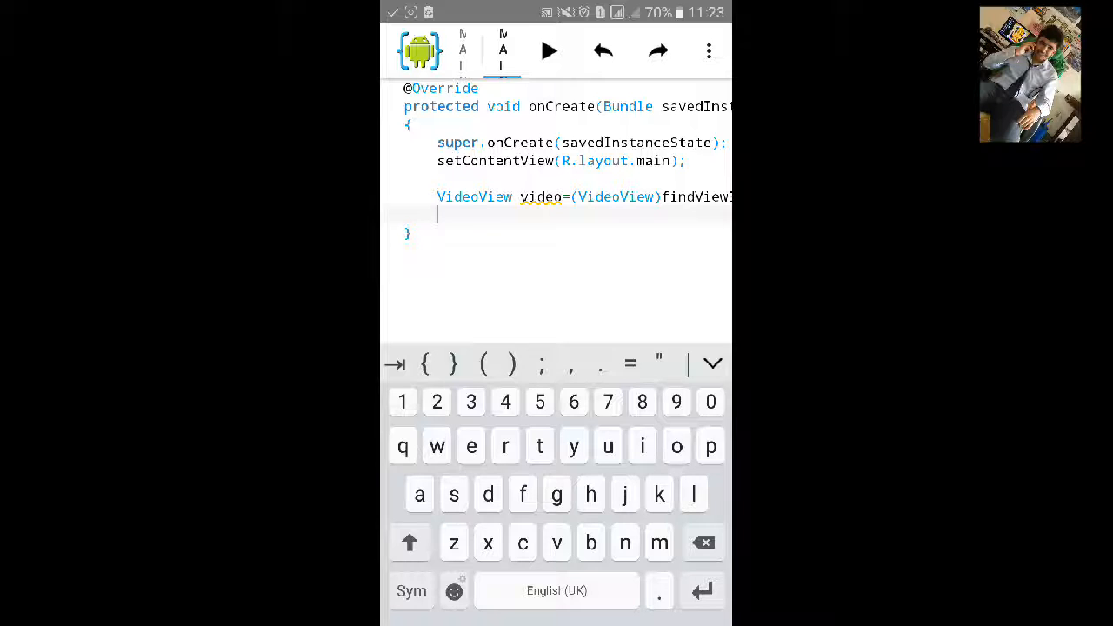
Begin a video.setVideoURI call using the autocomplete suggestion.
text(video)
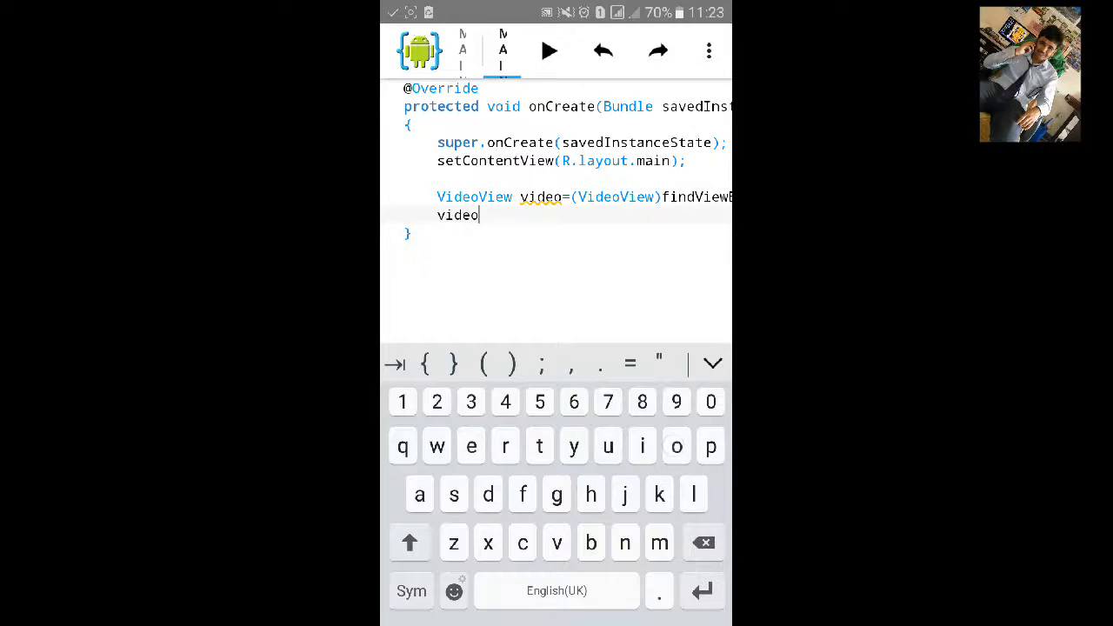
text(.set)
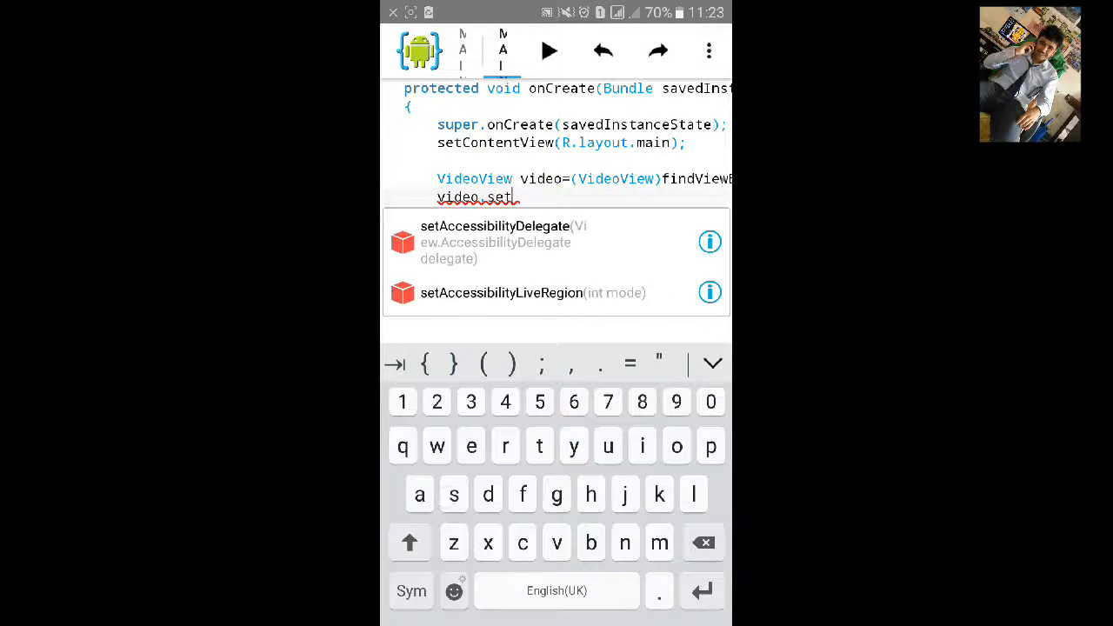
text(Video)
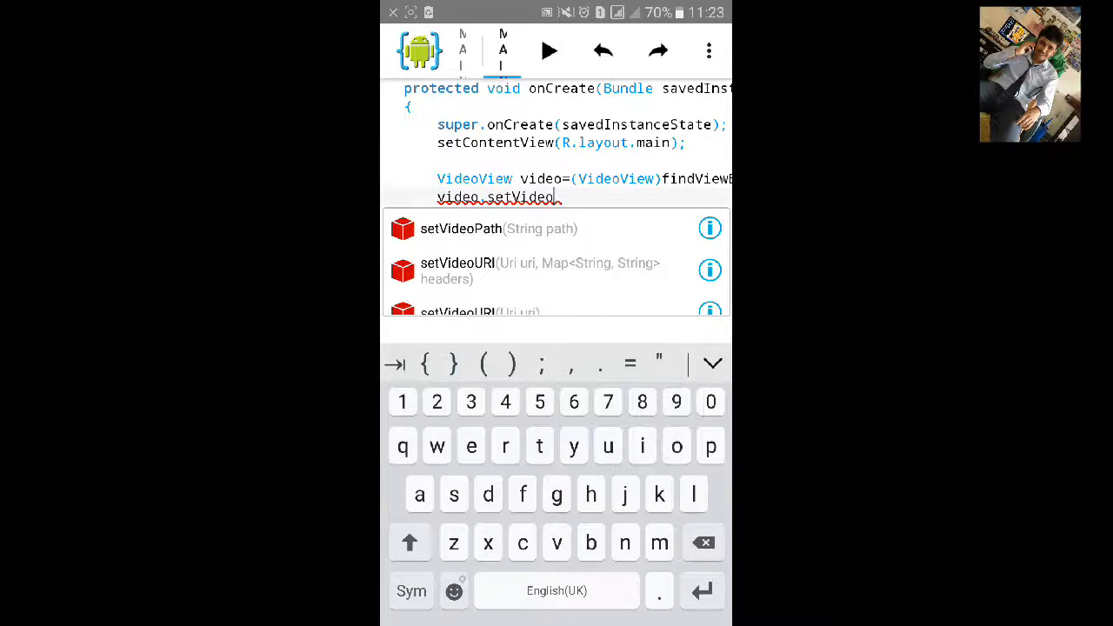
click(410, 541)
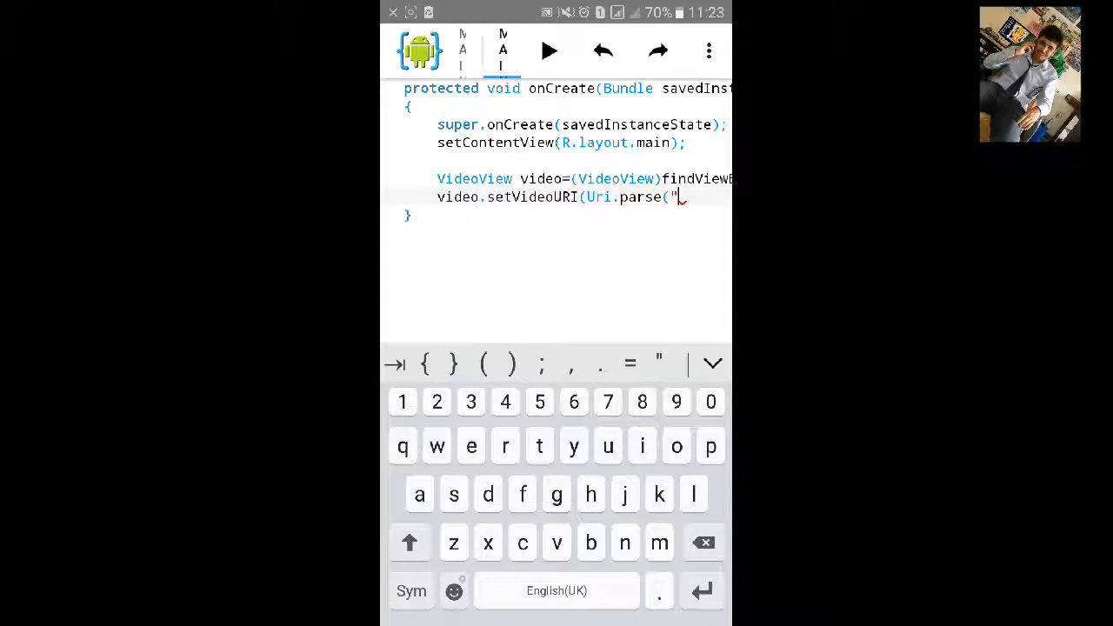
Build the URI from "android.resource://", getPackageName(), "/" and R.raw.video.
text(android.resource://" +)
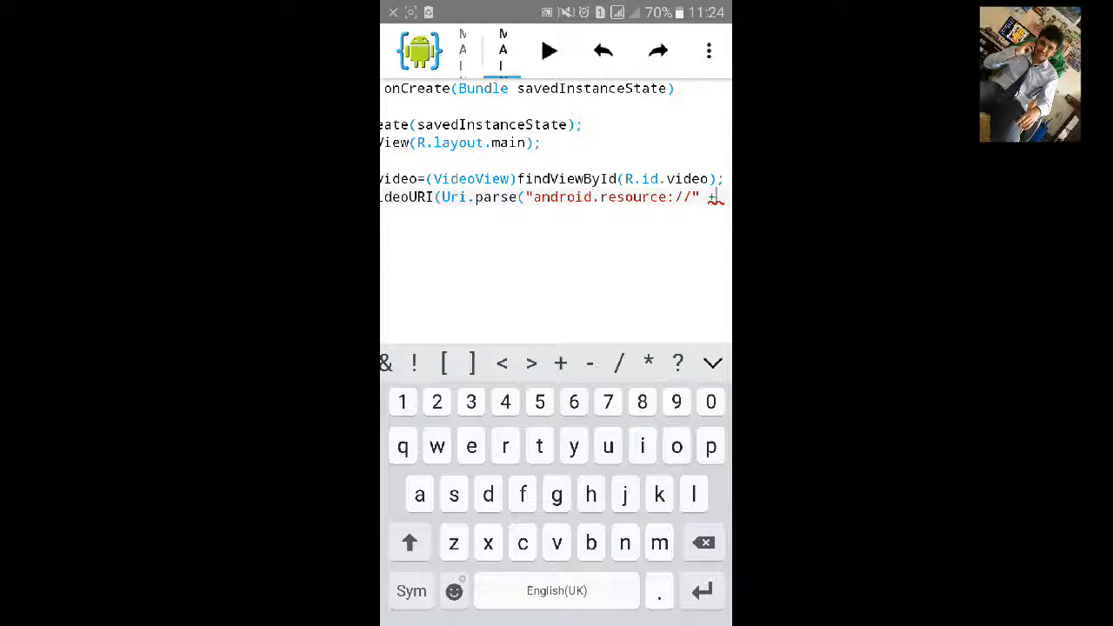
text(getpac)
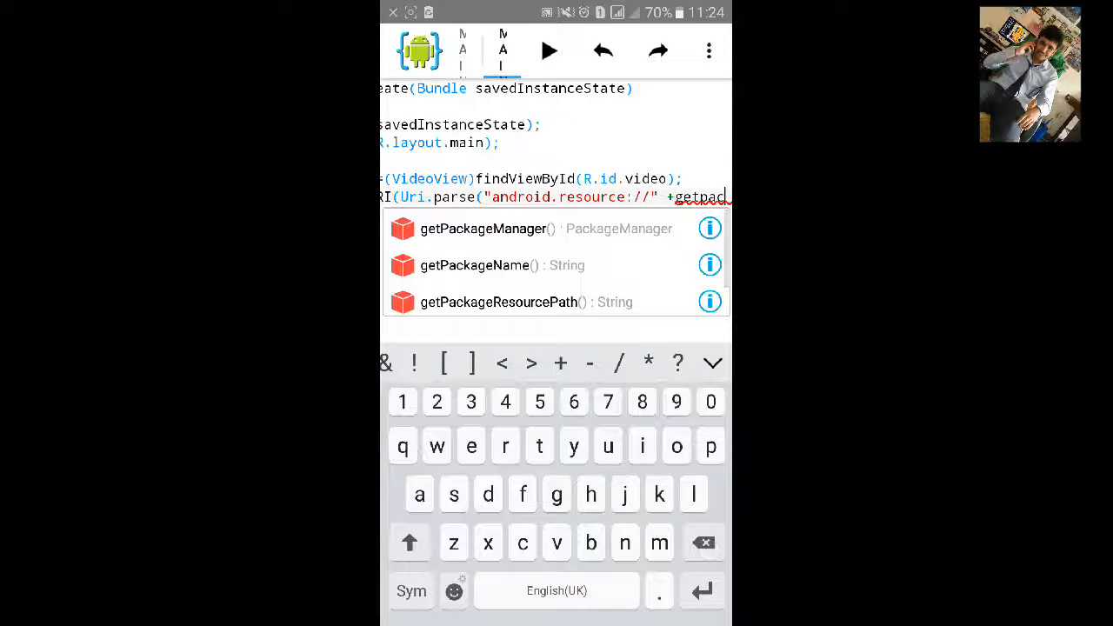
click(475, 265)
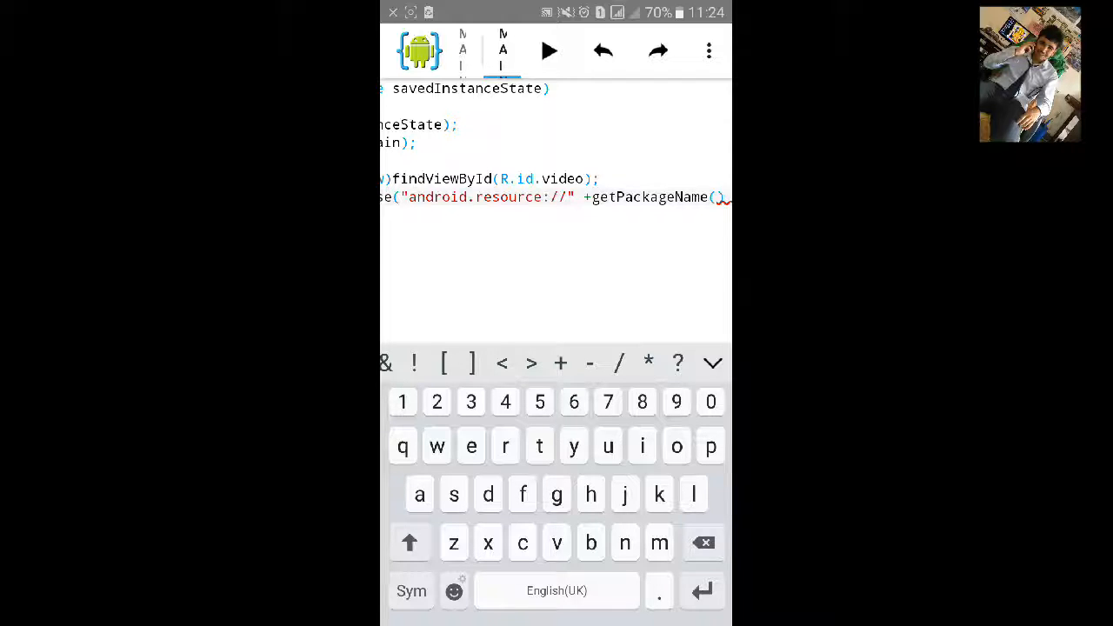
click(583, 196)
text( + ")
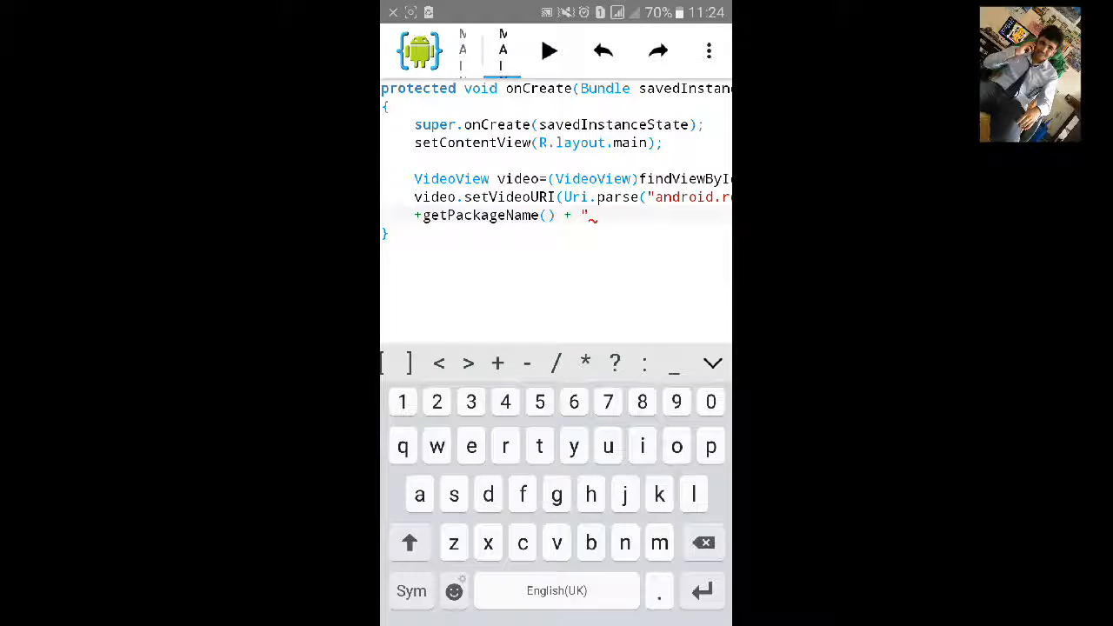
text(/")
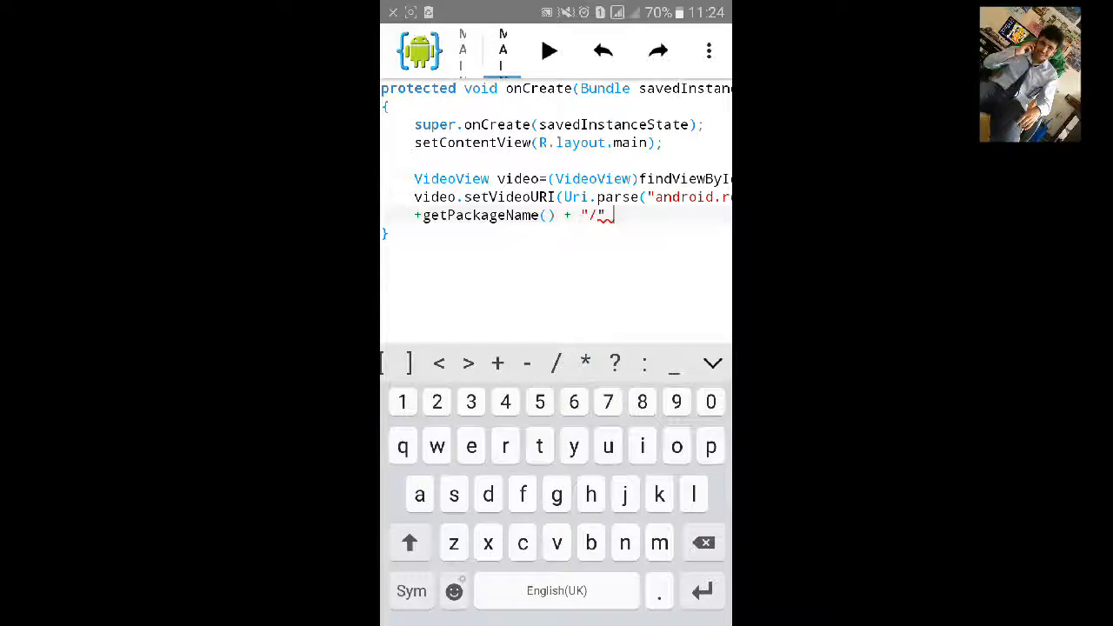
text(+)
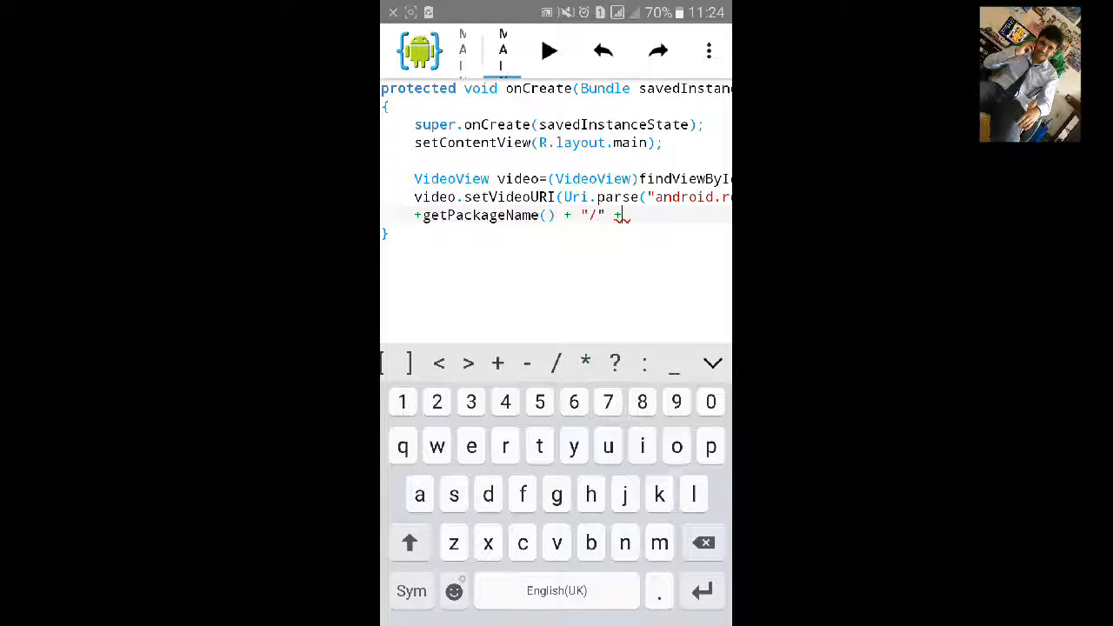
click(409, 542)
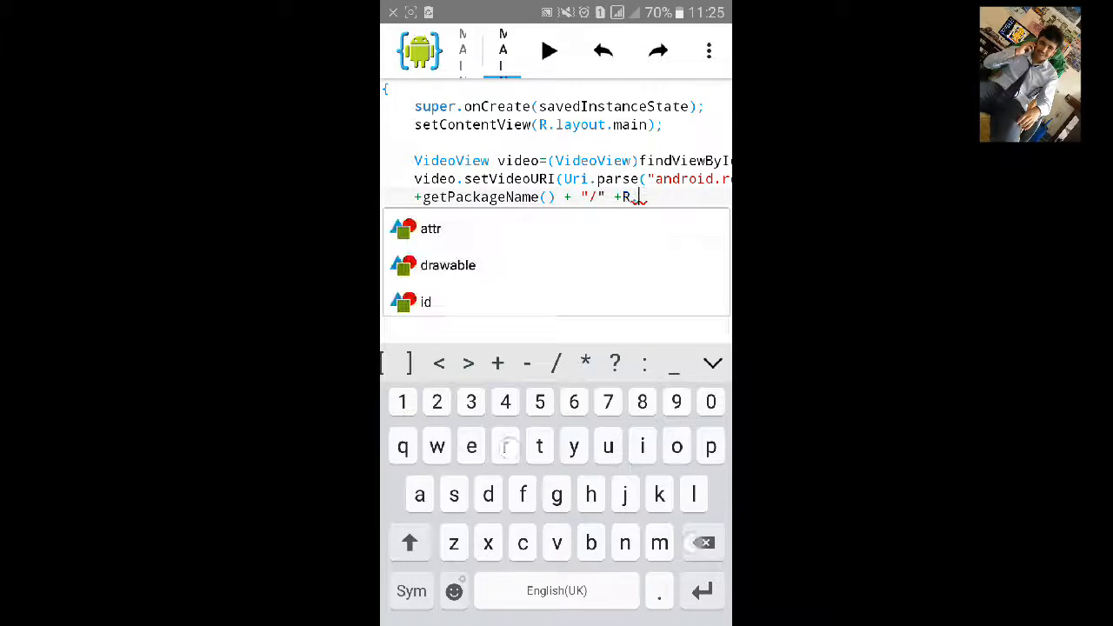
text(raw.video));)
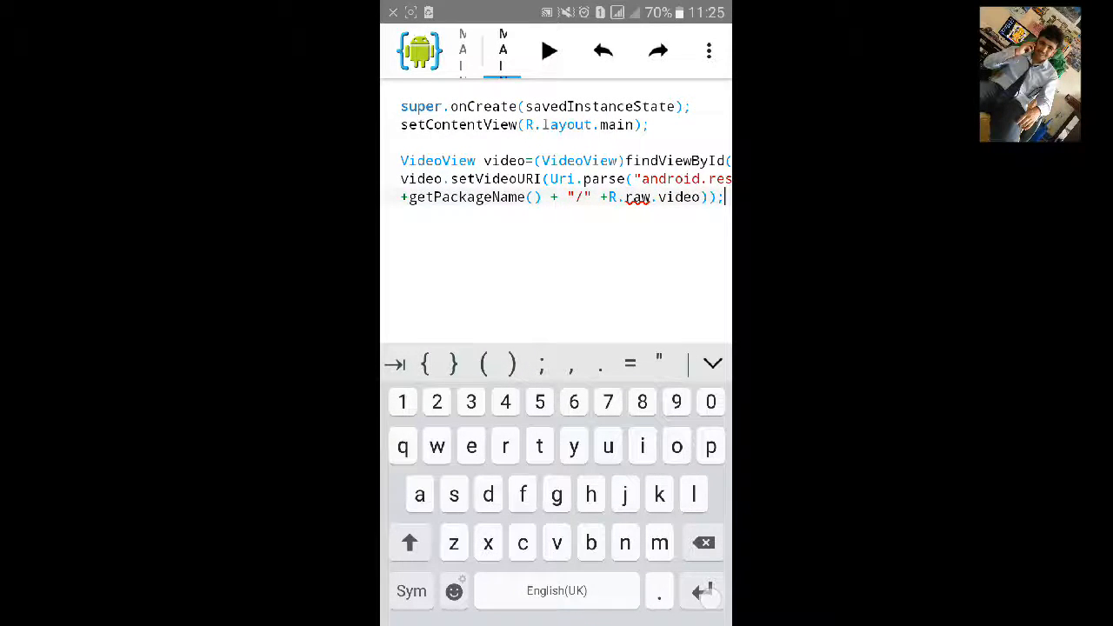
Add video.setMediaController(new MediaController(this)); on a new onCreate line.
click(556, 542)
text(video.)
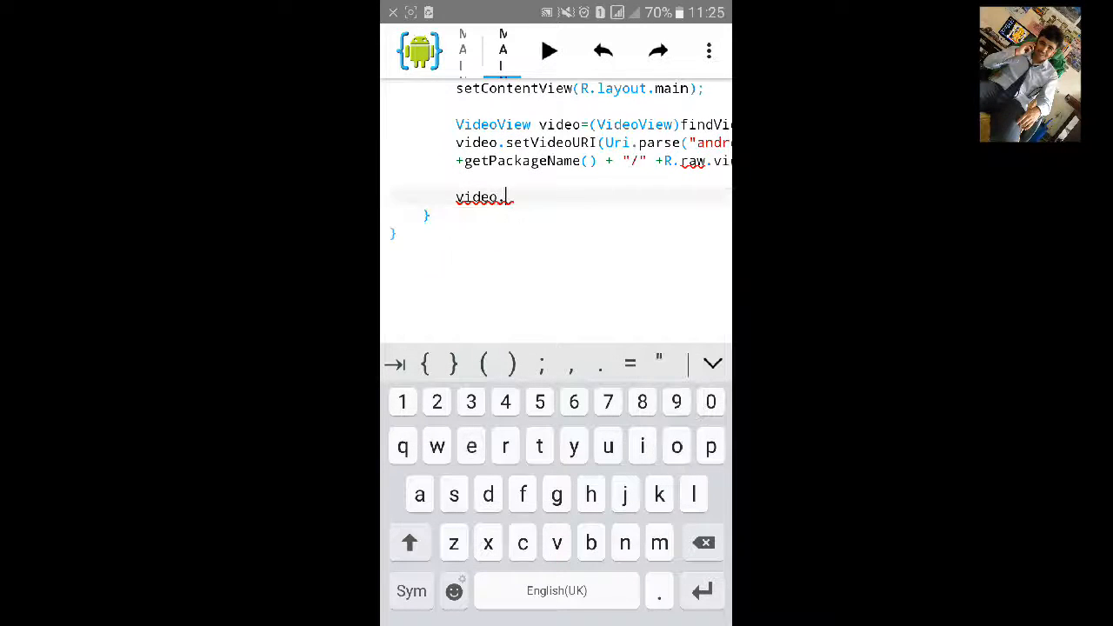
text(setMediaController()
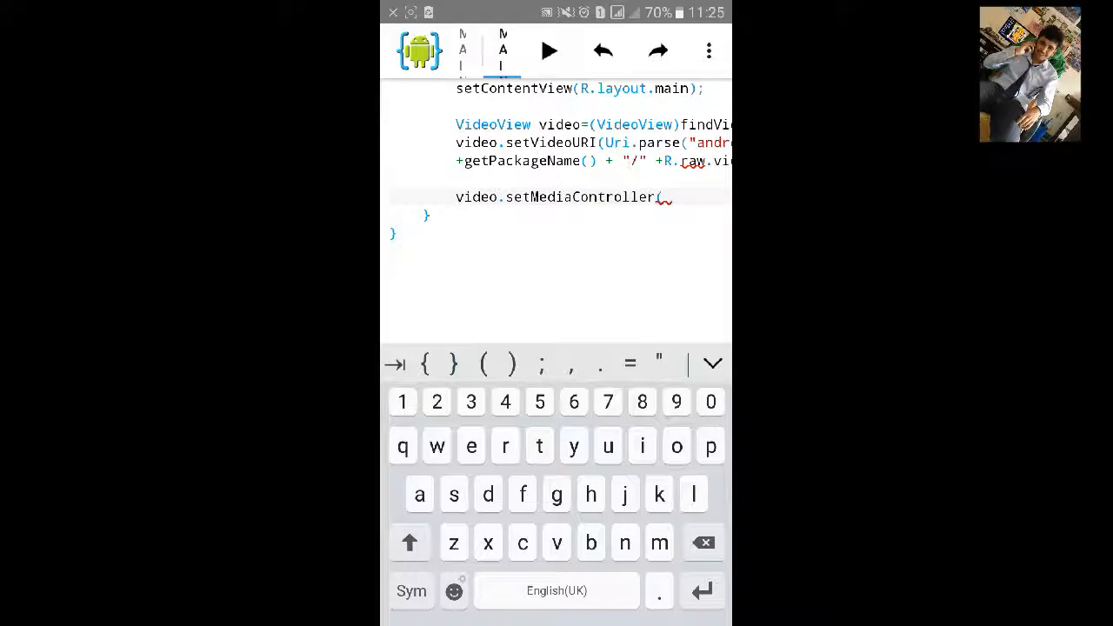
text(new)
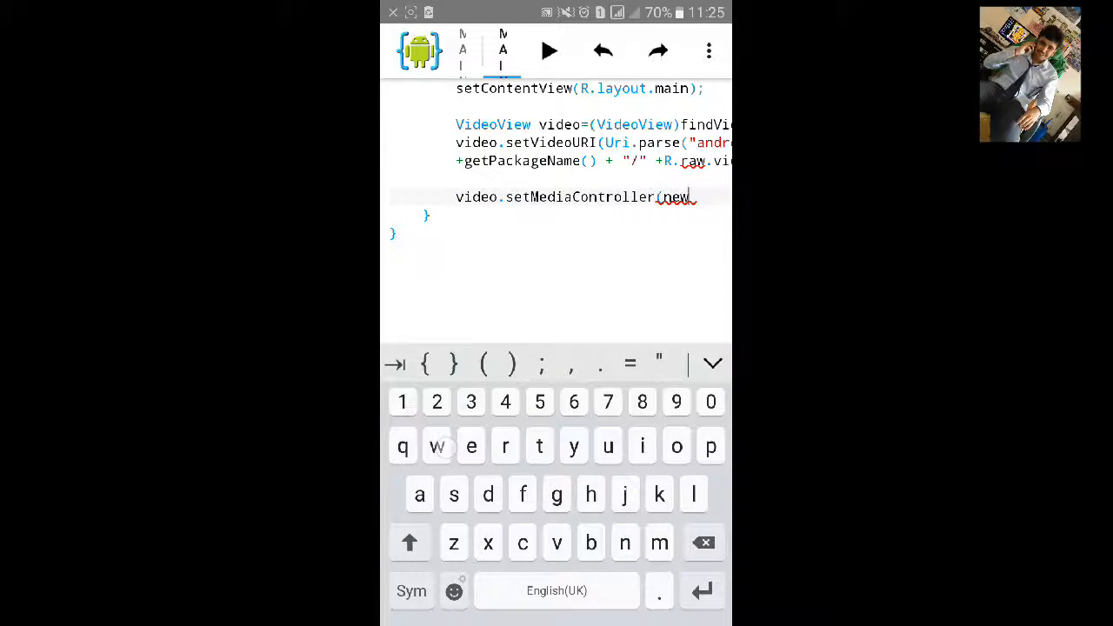
text(MediaController)
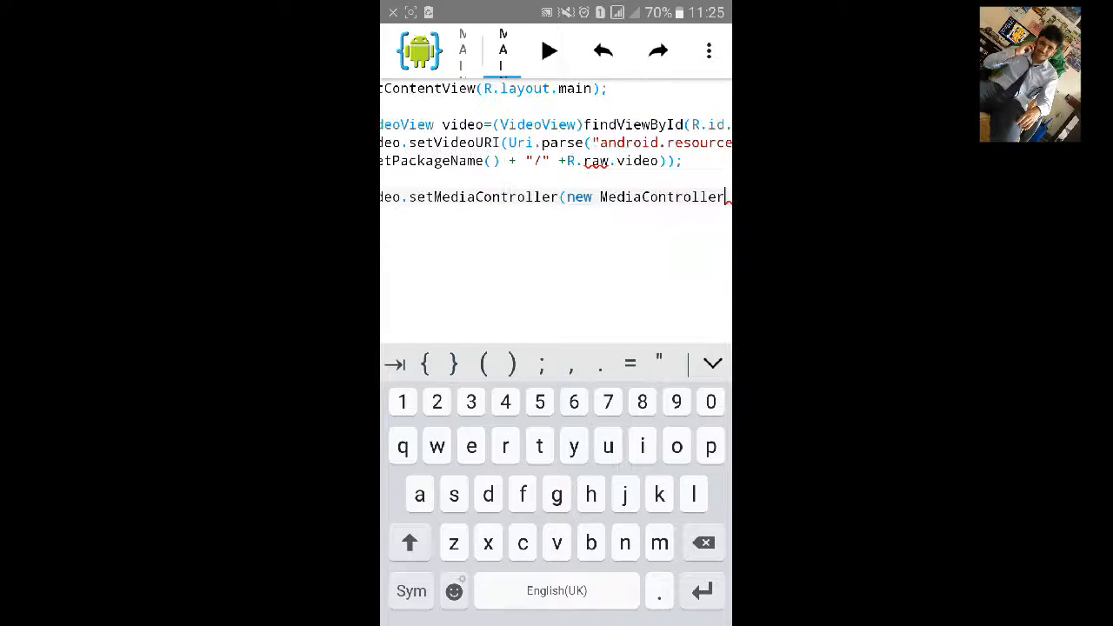
scroll(right, 3)
text((thi)
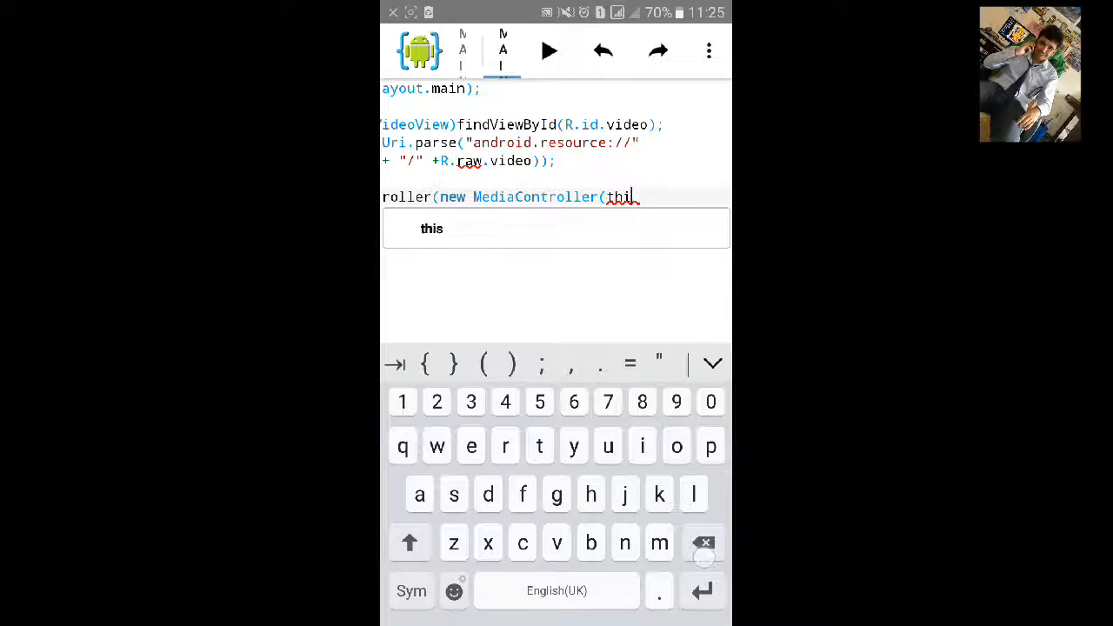
click(432, 228)
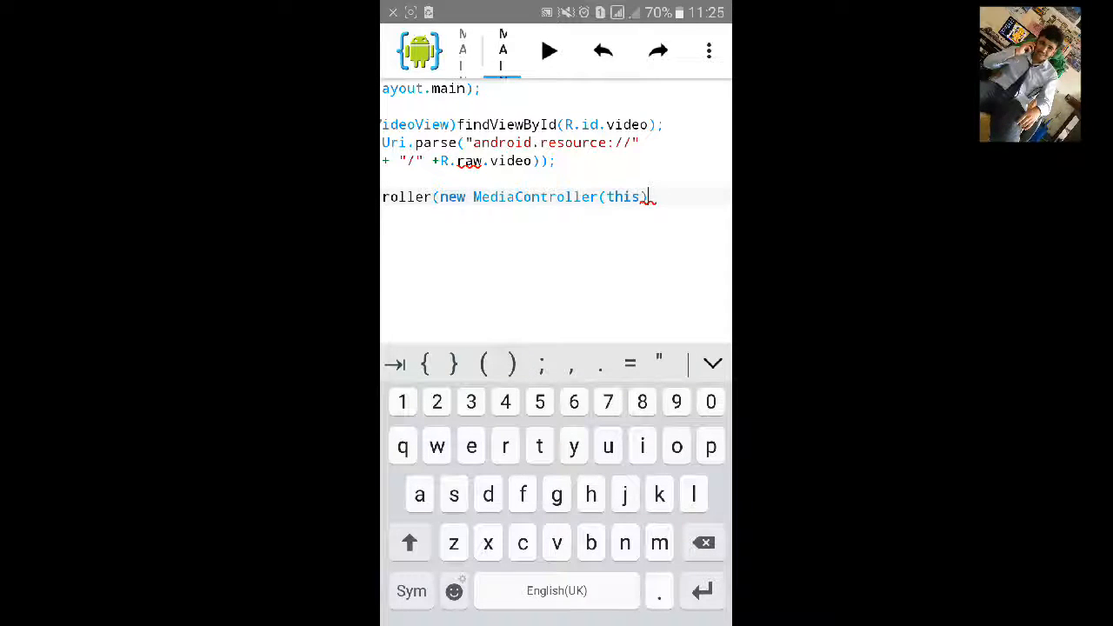
click(510, 364)
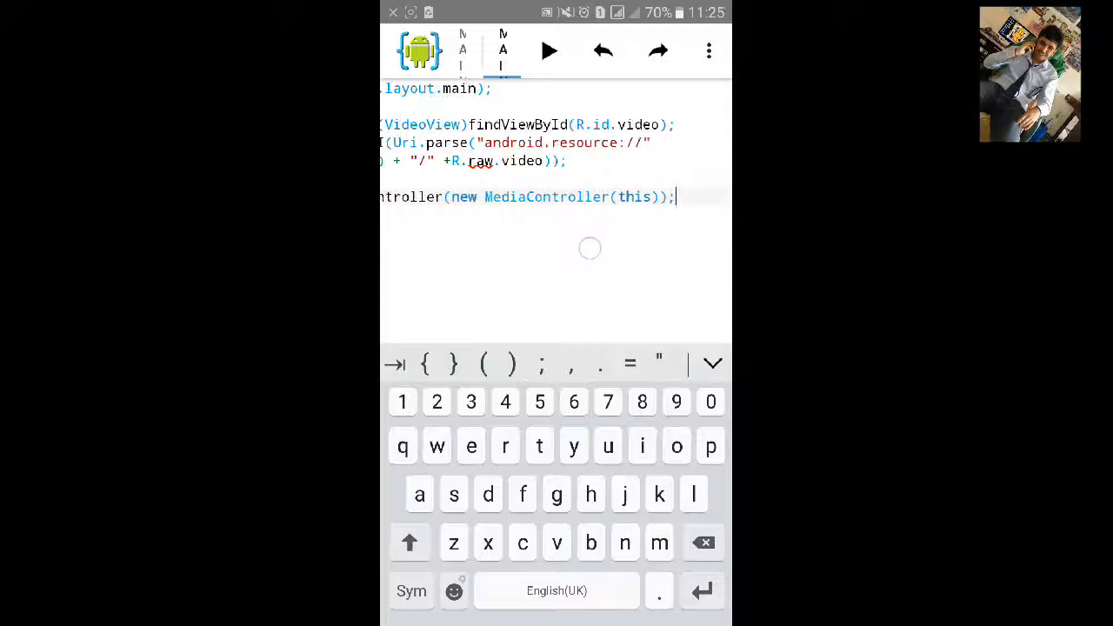
Type video.requestFocus(); on the next line of onCreate.
text(v)
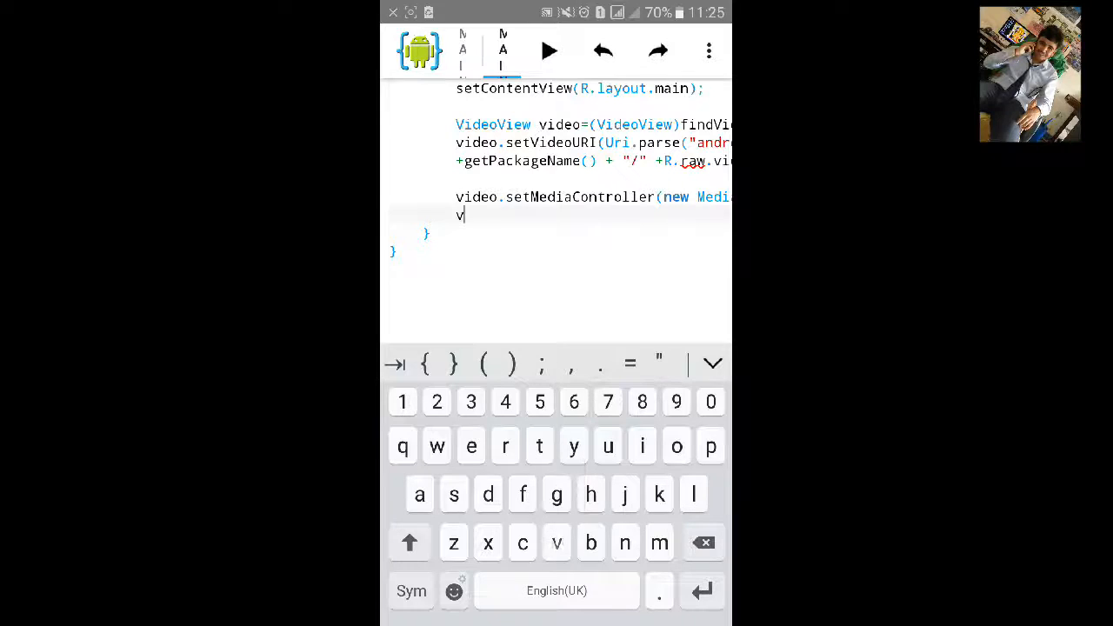
text(ideo.requestF)
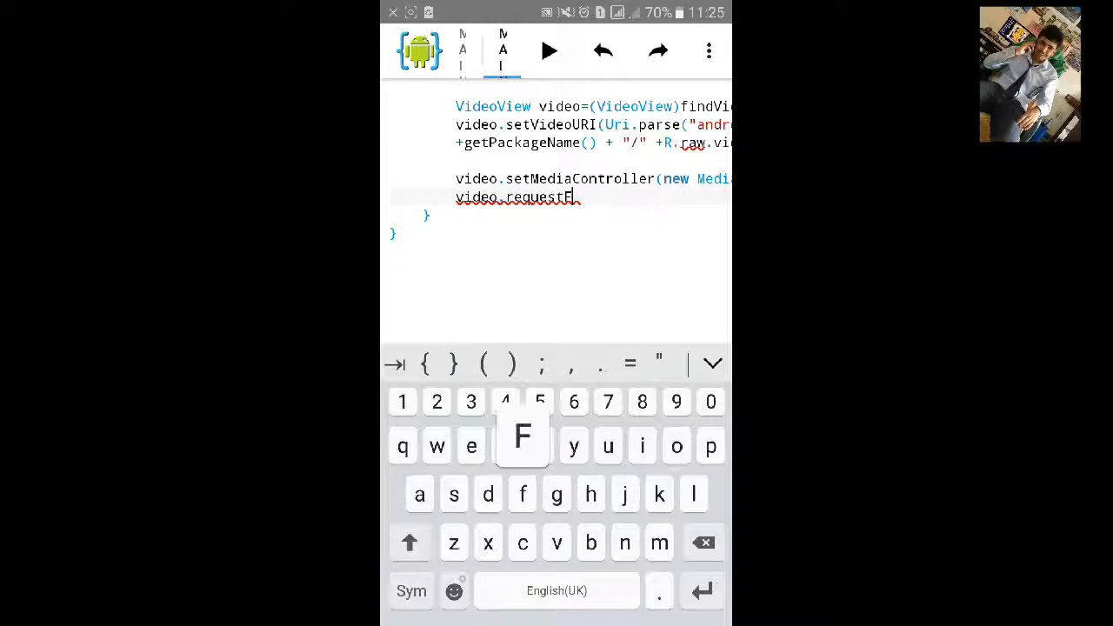
text(ocus)
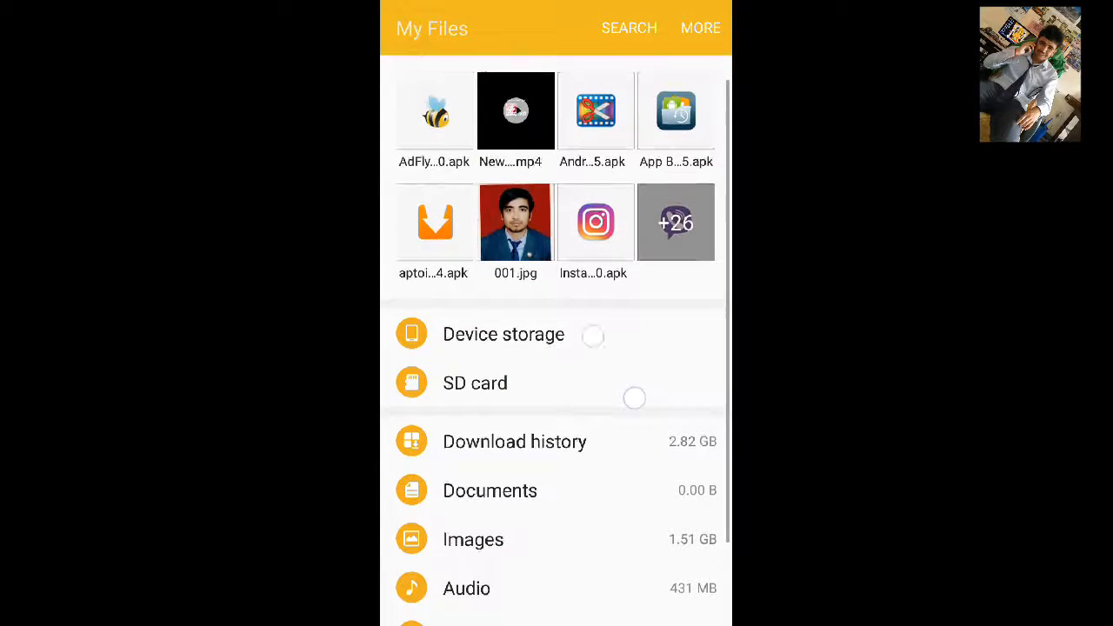
Select the mp4 video in My Files and start copying it.
click(503, 334)
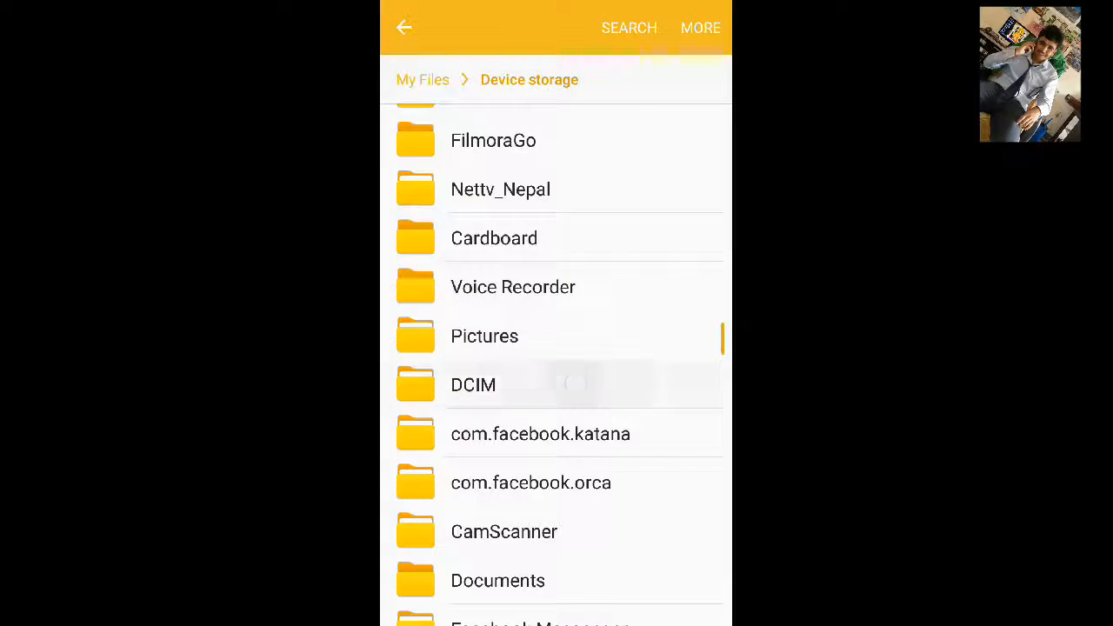
click(473, 384)
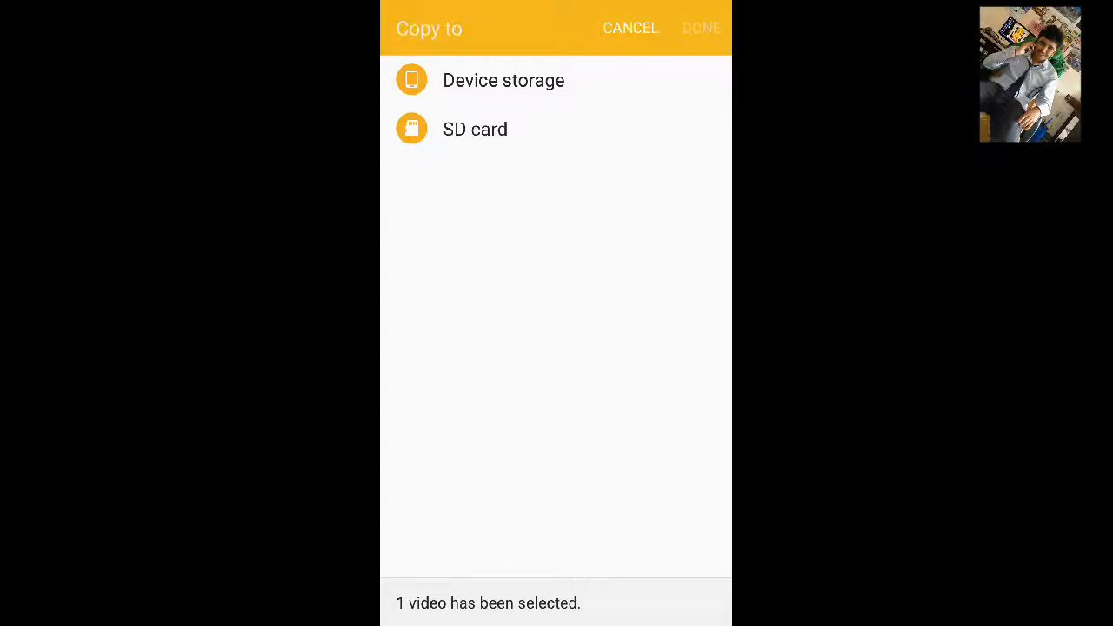
Browse the copy destination to Device storage > AppProjects > VideoView > app > src > main > res.
click(504, 80)
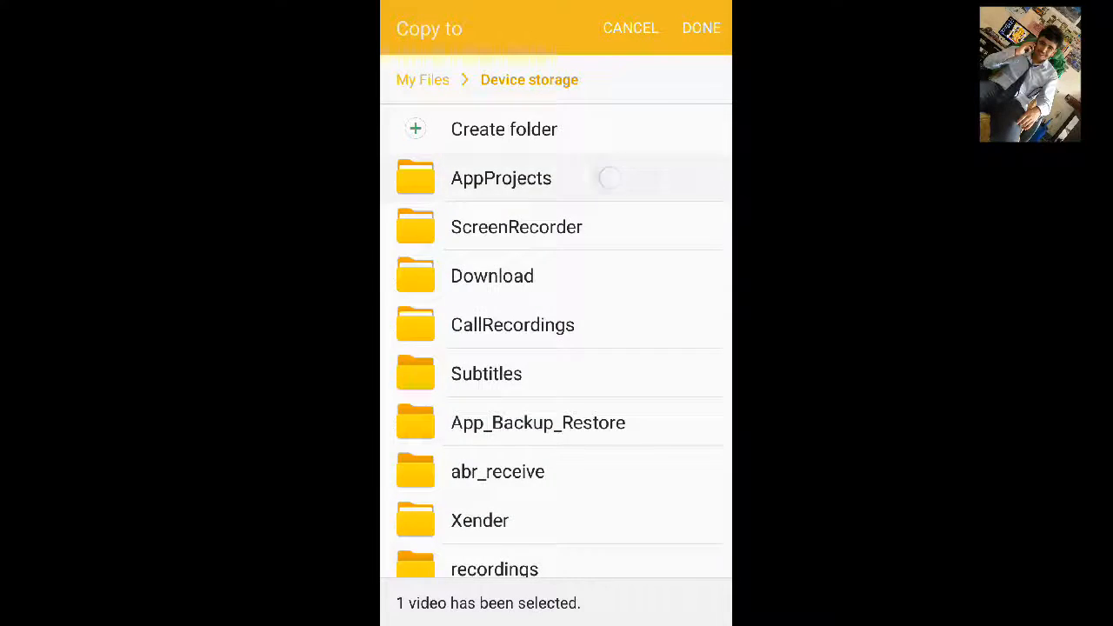
click(501, 178)
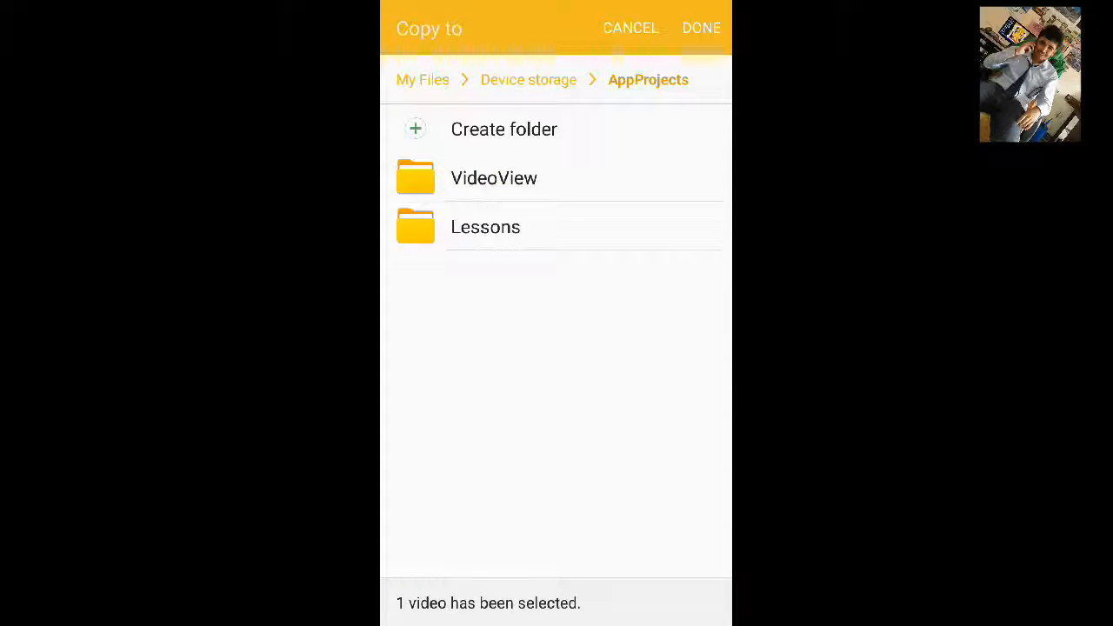
click(493, 177)
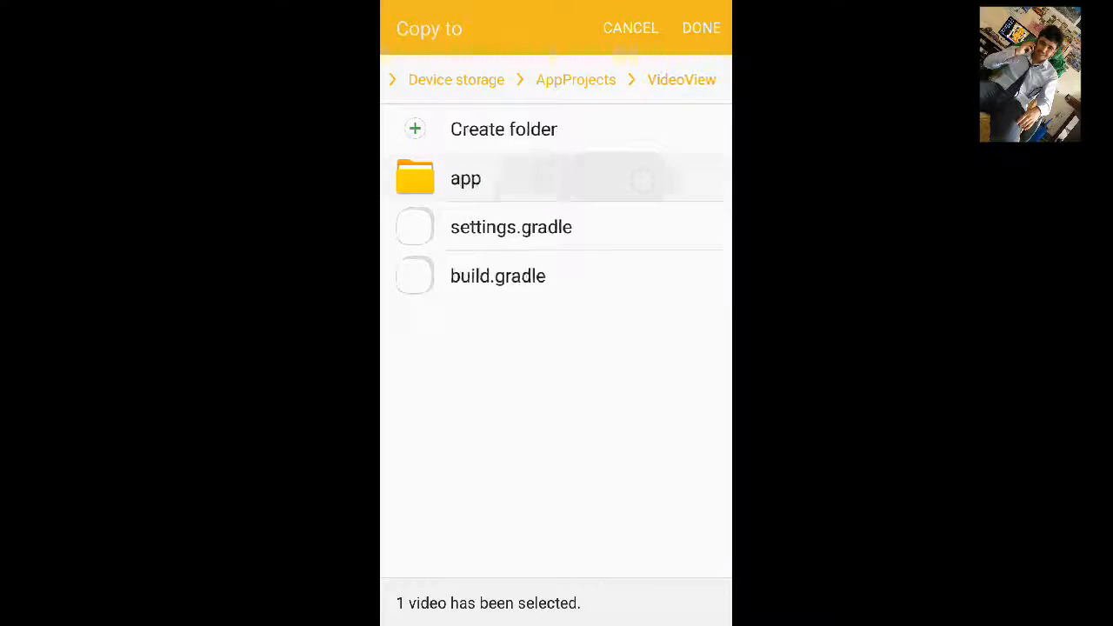
click(465, 178)
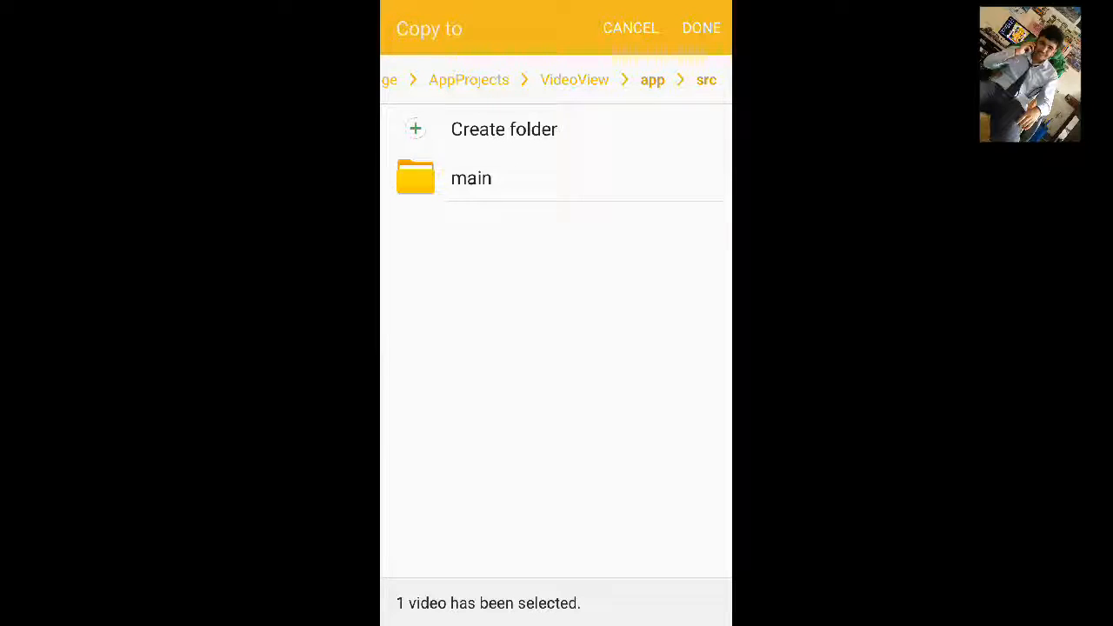
click(651, 79)
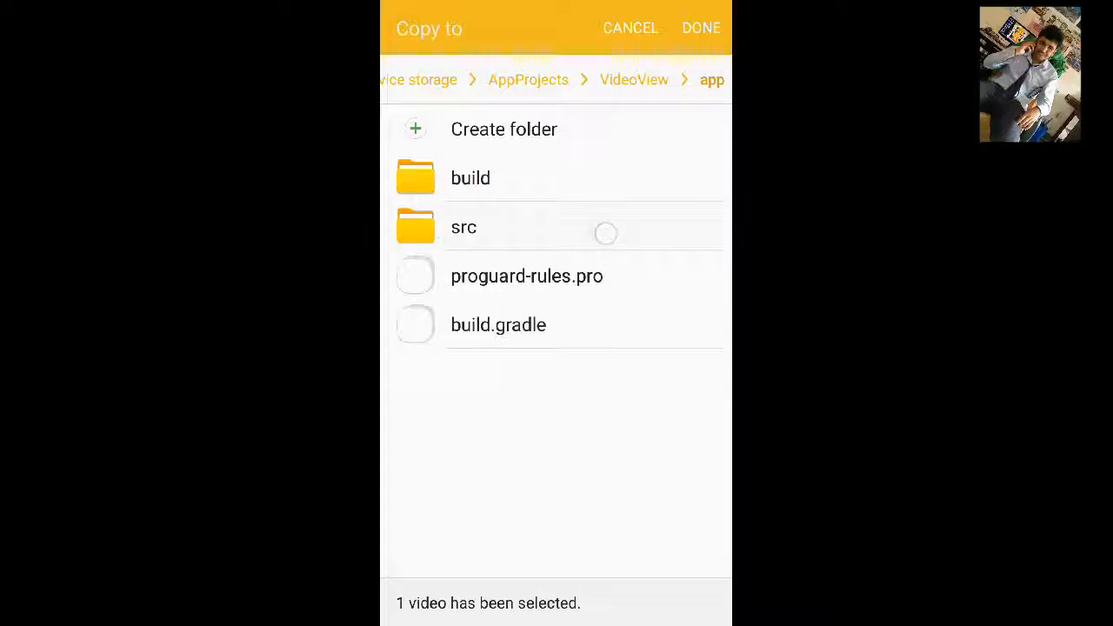
click(463, 227)
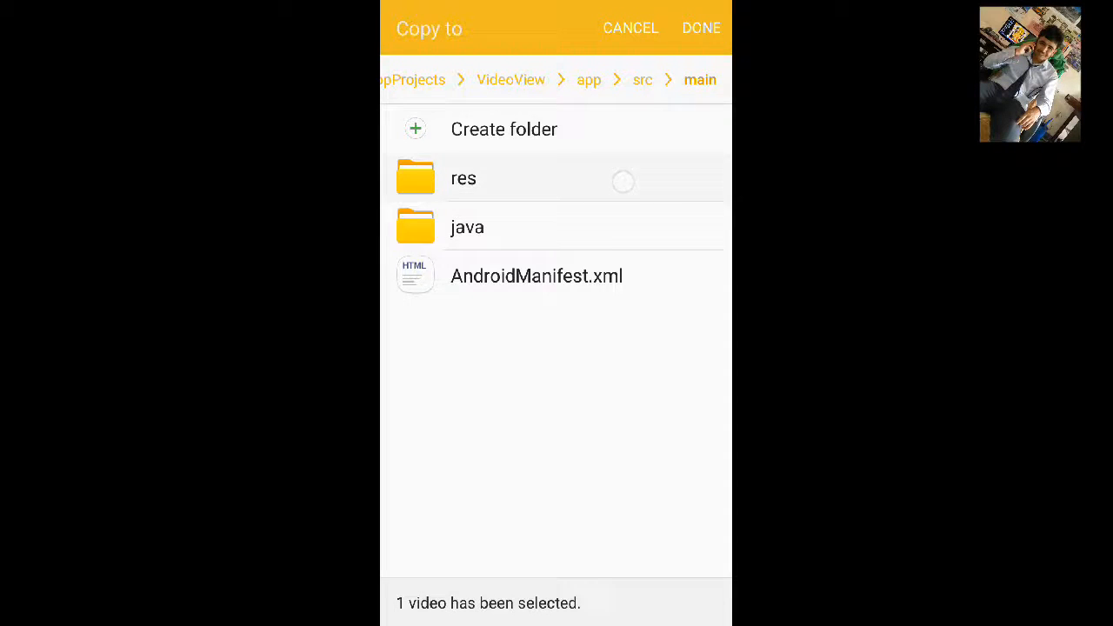
click(463, 178)
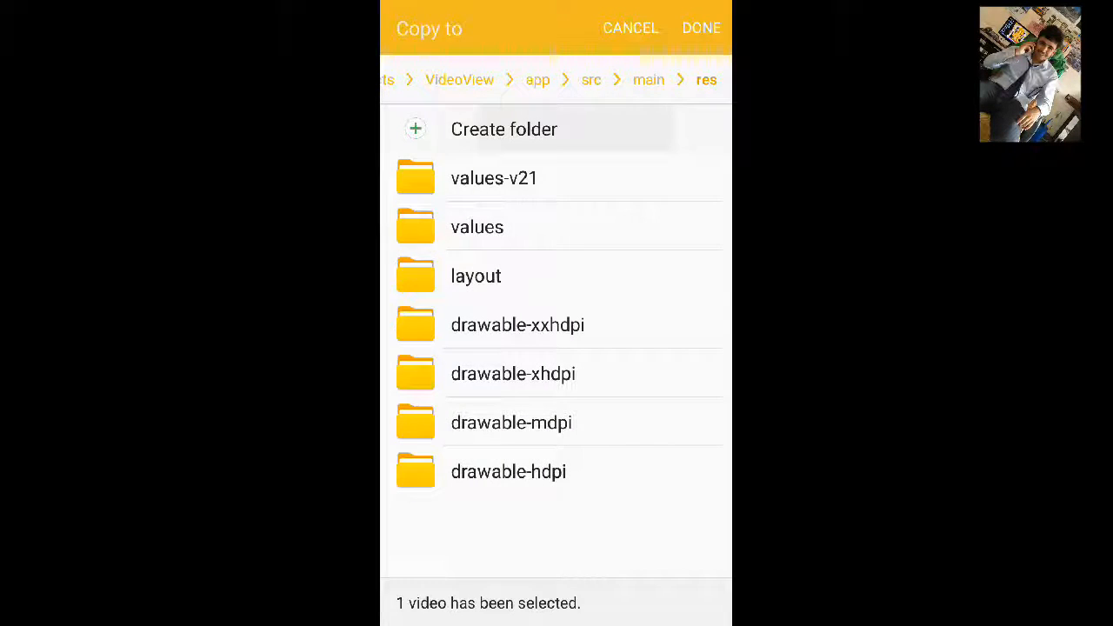
Create a 'raw' folder in res and copy intro video_HD_00.mp4 into it.
click(504, 129)
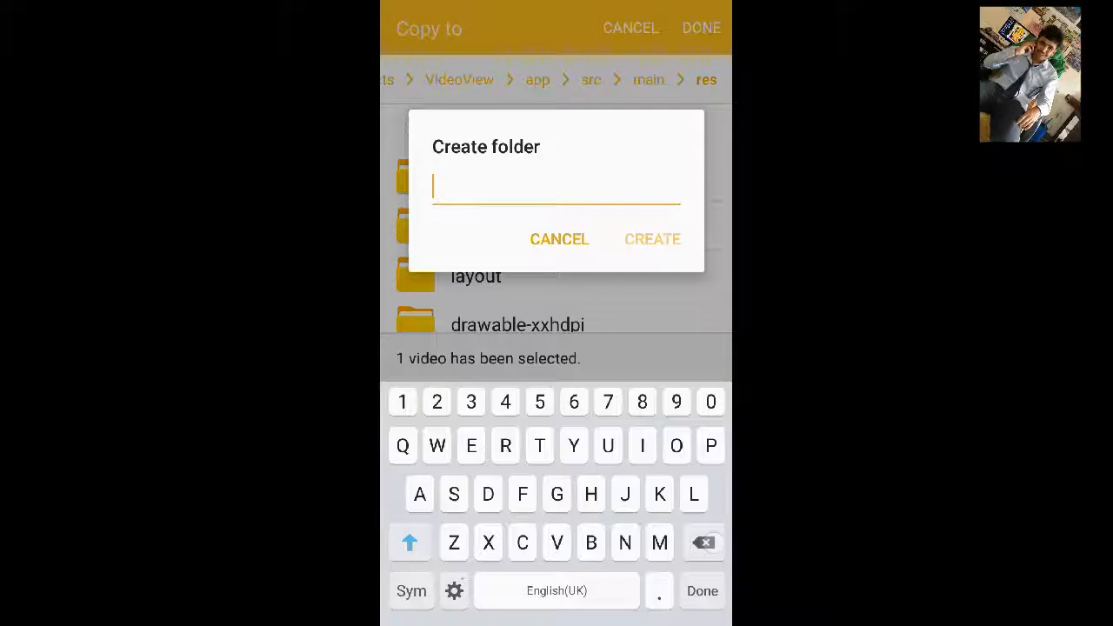
text(R)
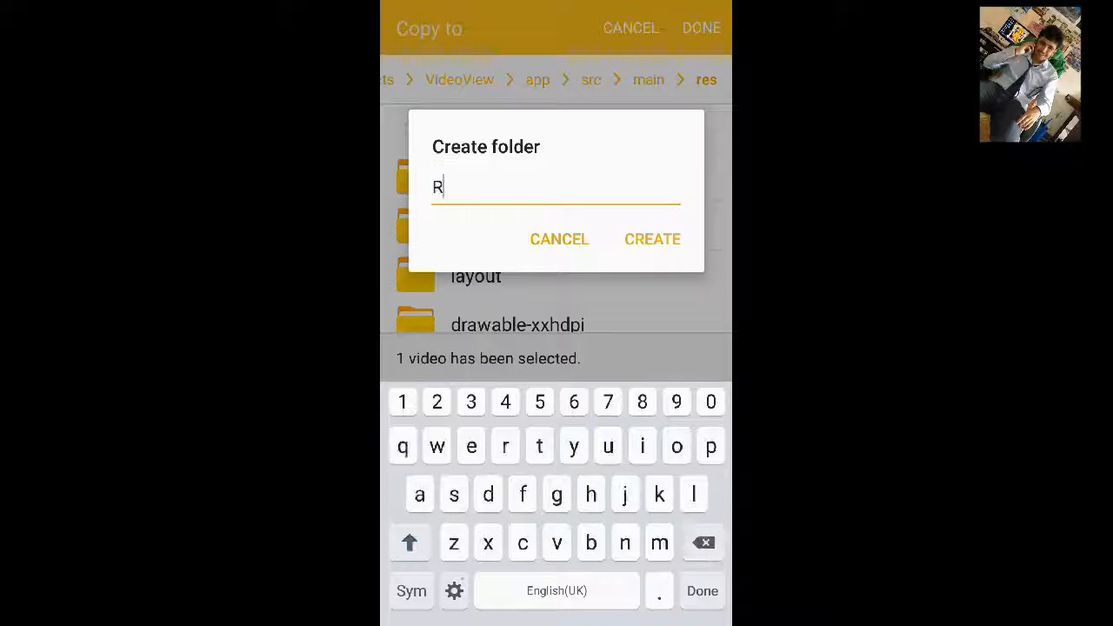
click(504, 446)
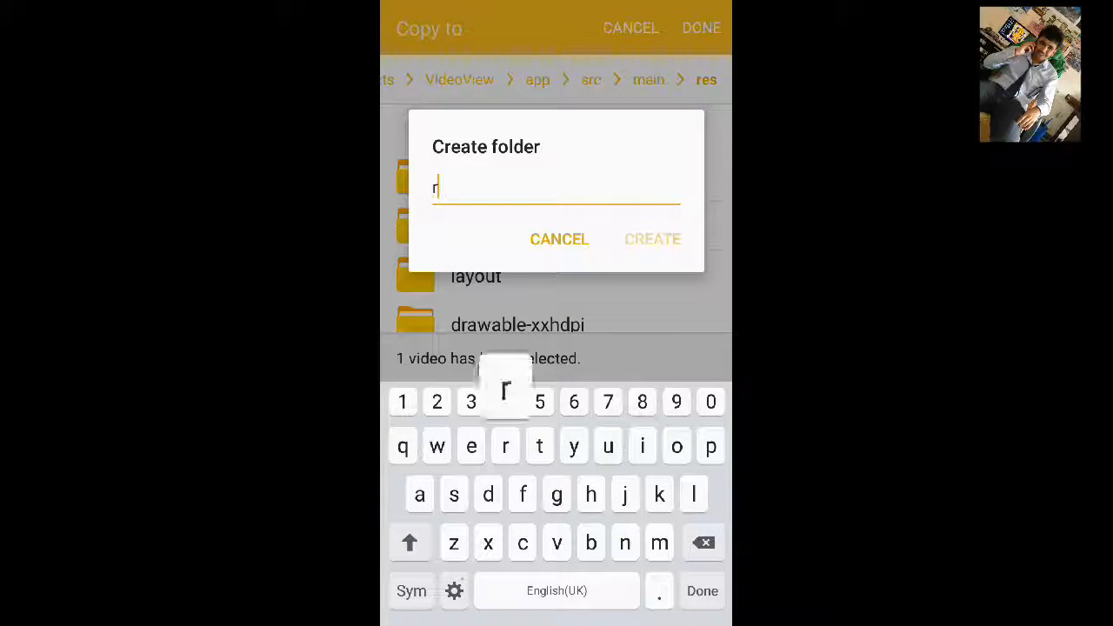
click(559, 239)
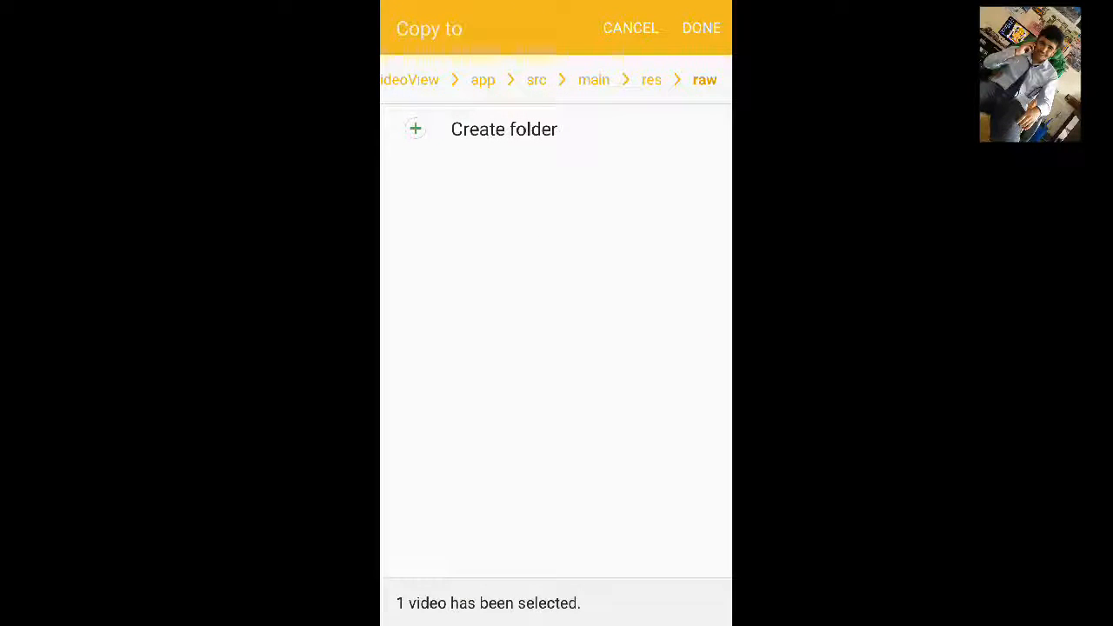
click(701, 27)
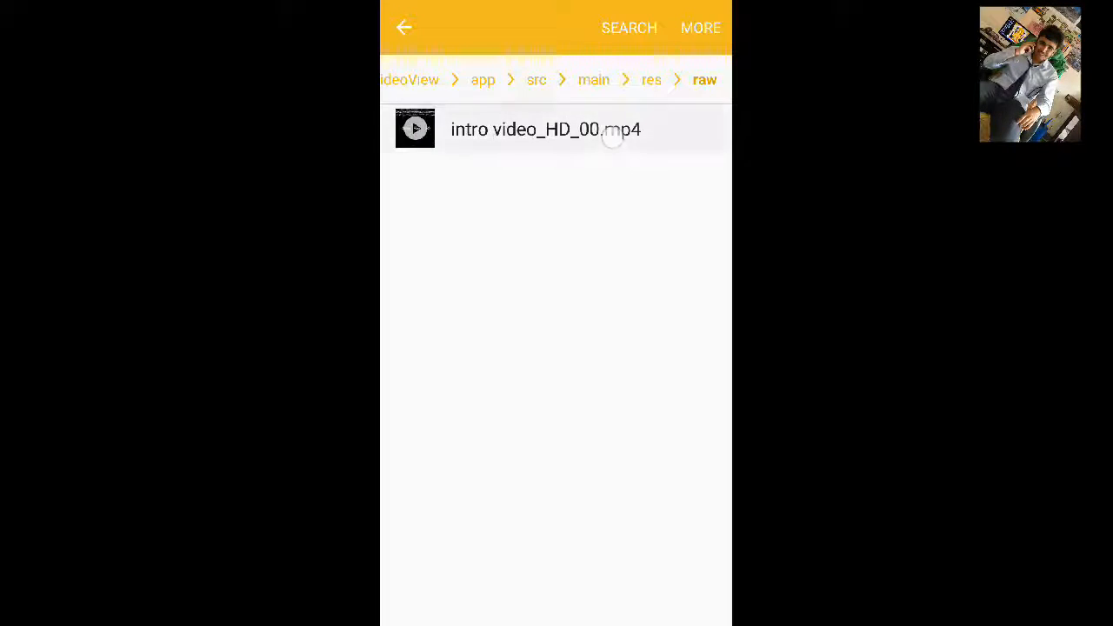
Rename the intro mp4 in the raw folder to 'vid'.
click(556, 129)
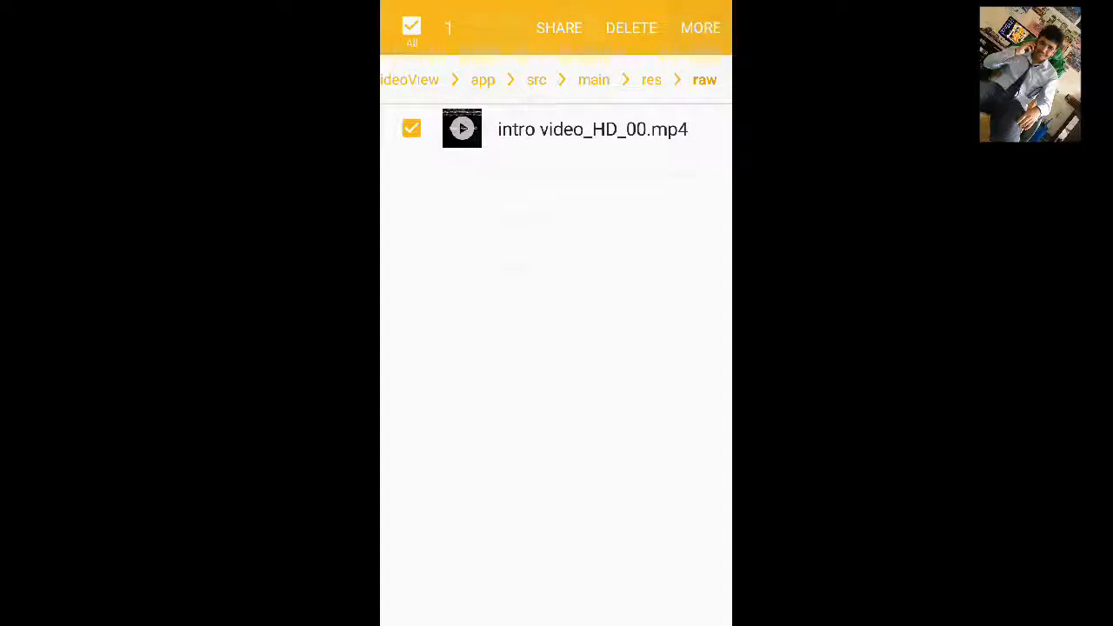
click(701, 27)
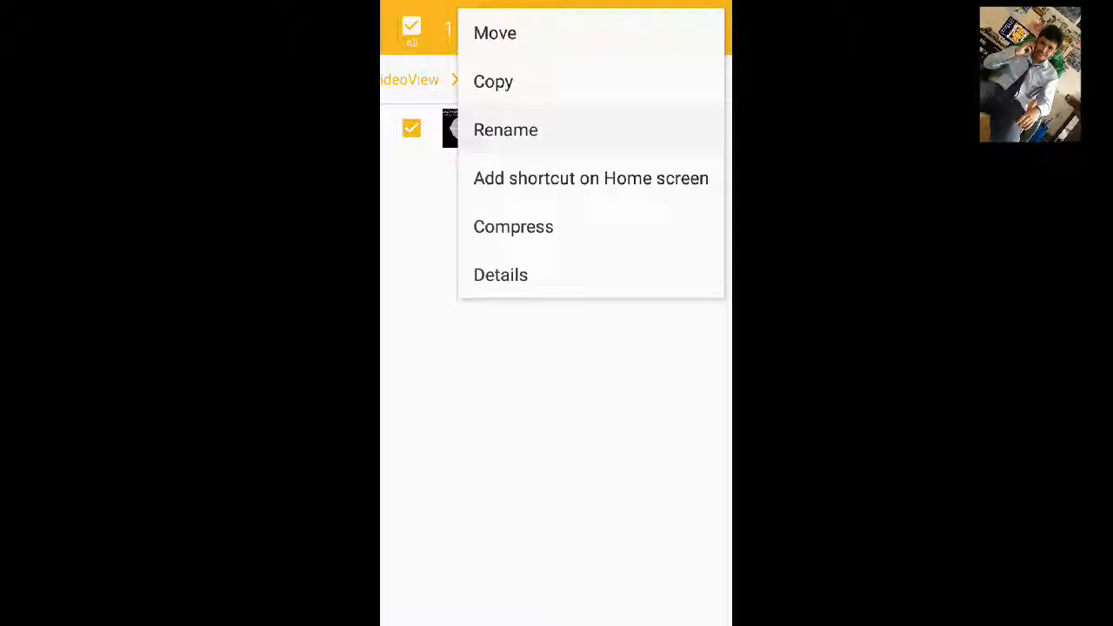
click(506, 130)
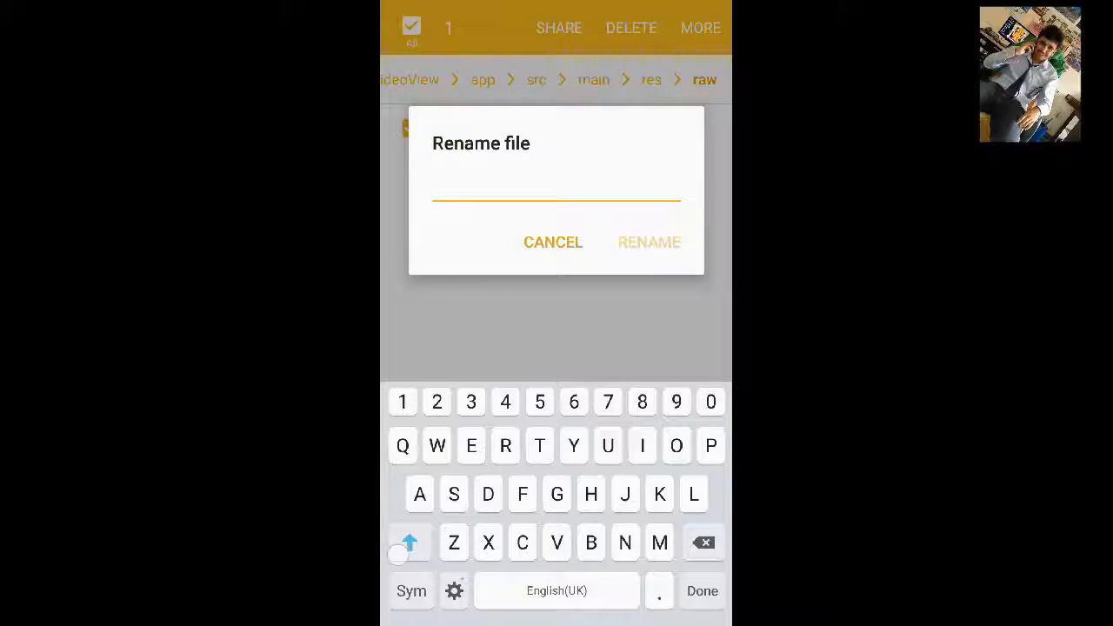
text(video.requestFocus();)
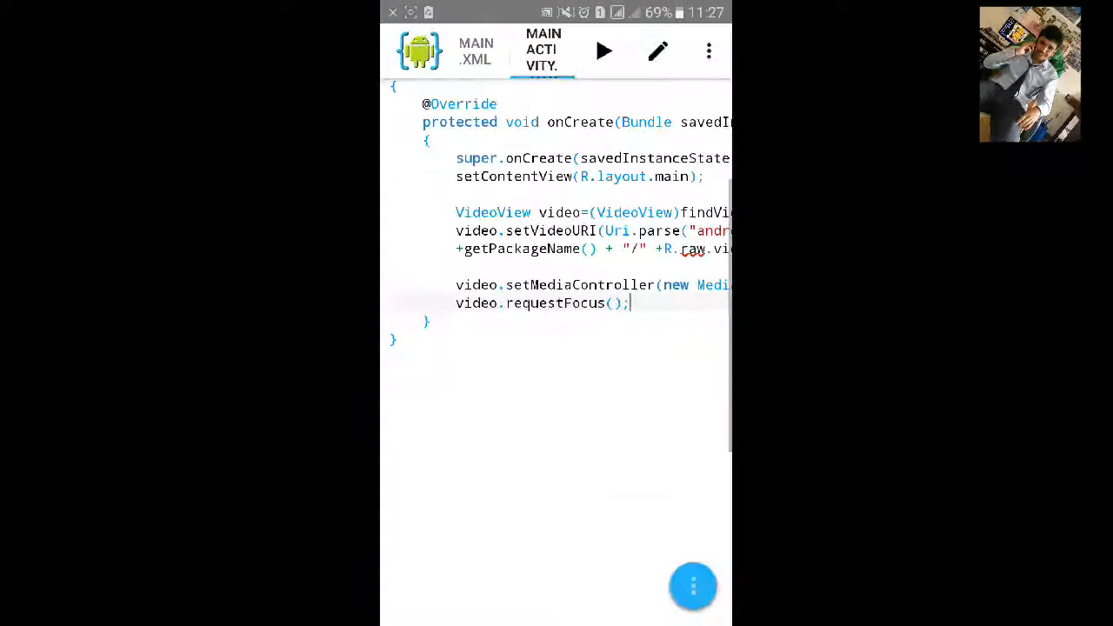
Review MainActivity, then build and run the VideoView project from AIDE.
scroll(right, 3)
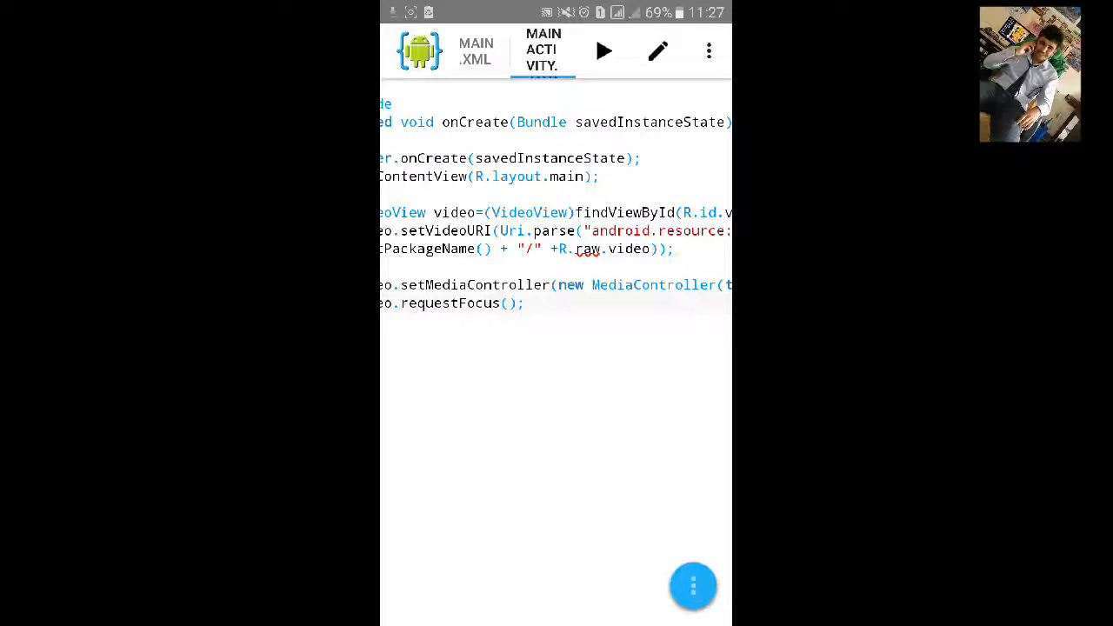
click(524, 303)
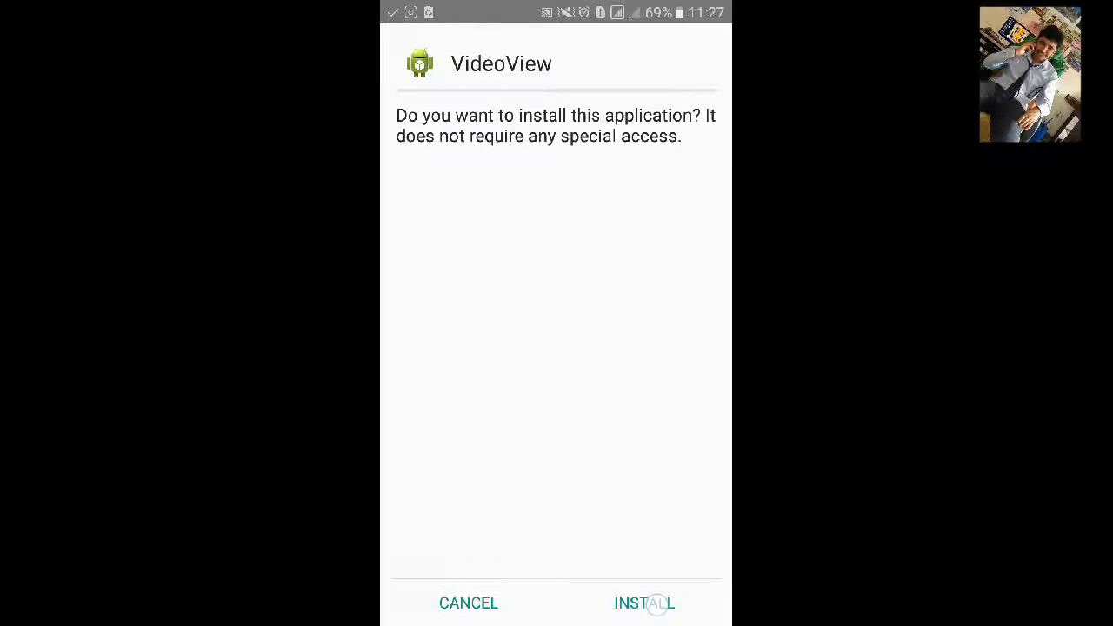
Install the VideoView app and launch it to the video playback screen.
click(645, 603)
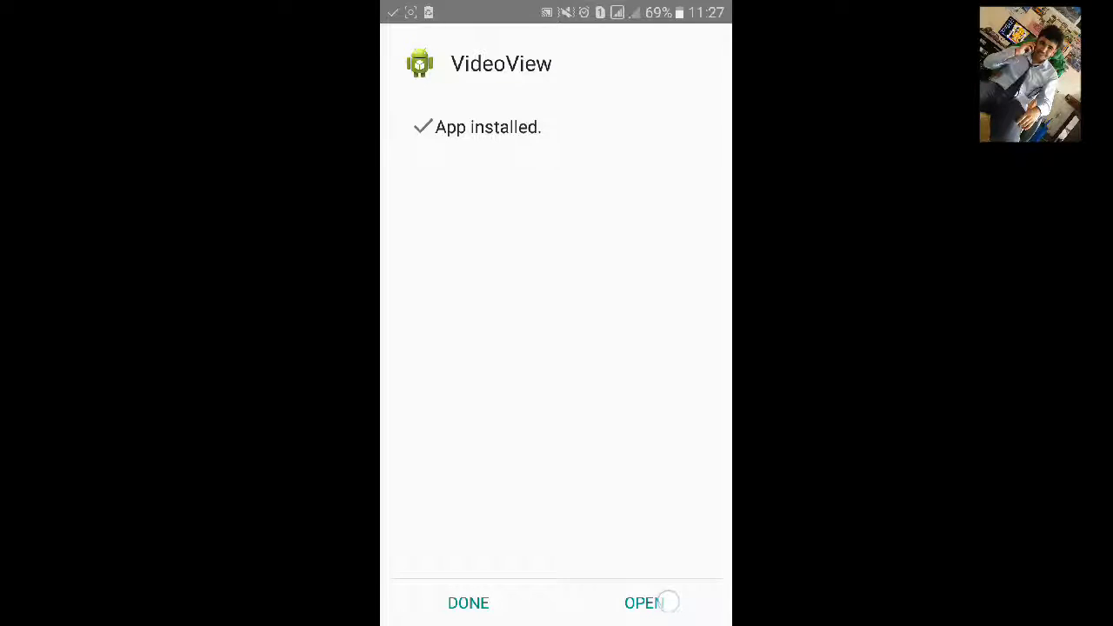
click(644, 603)
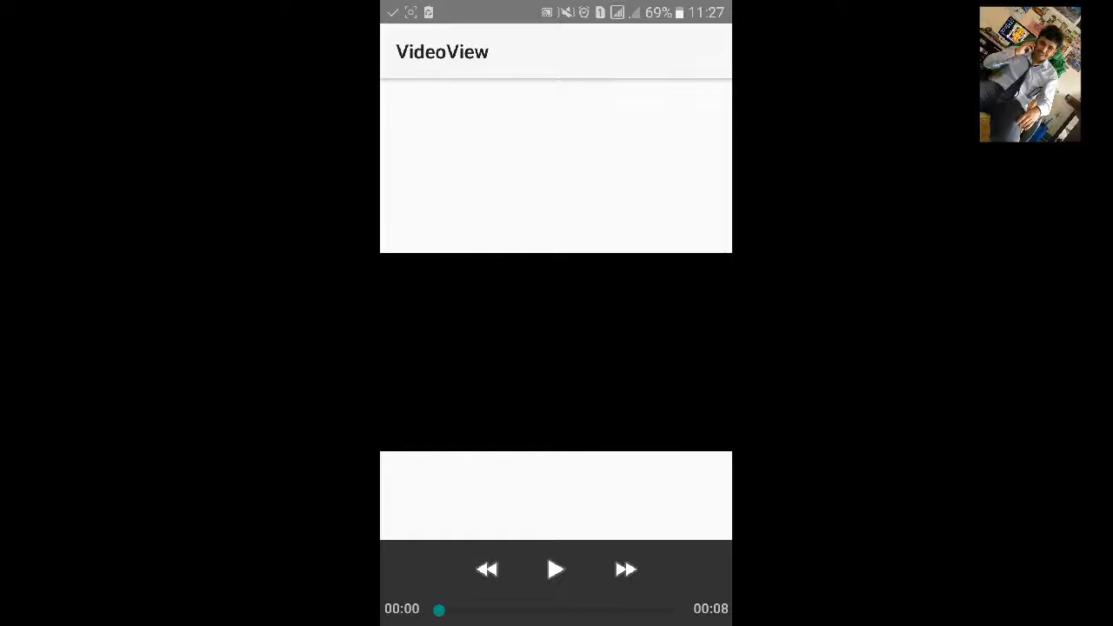